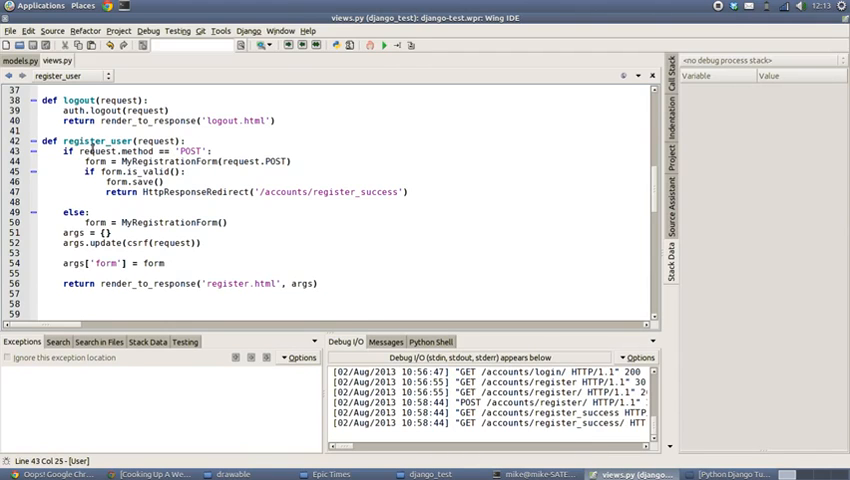
{"action": "mouse_move", "coordinate": [150, 152]}
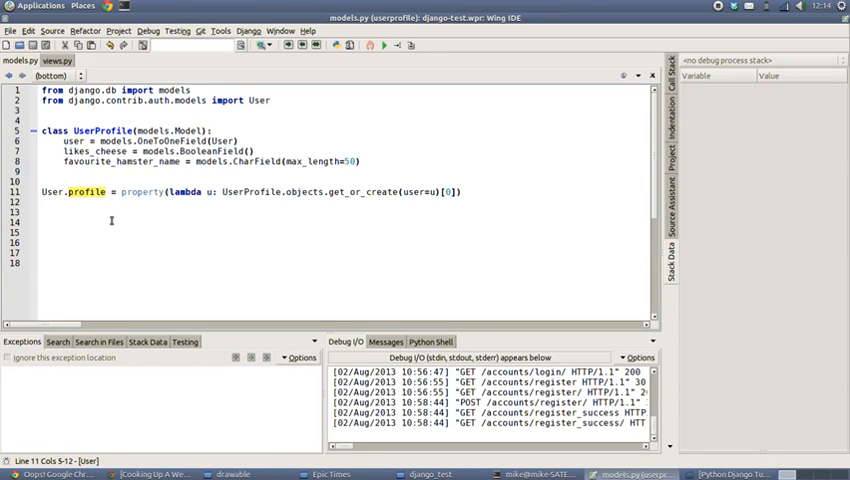
{"action": "mouse_move", "coordinate": [140, 192]}
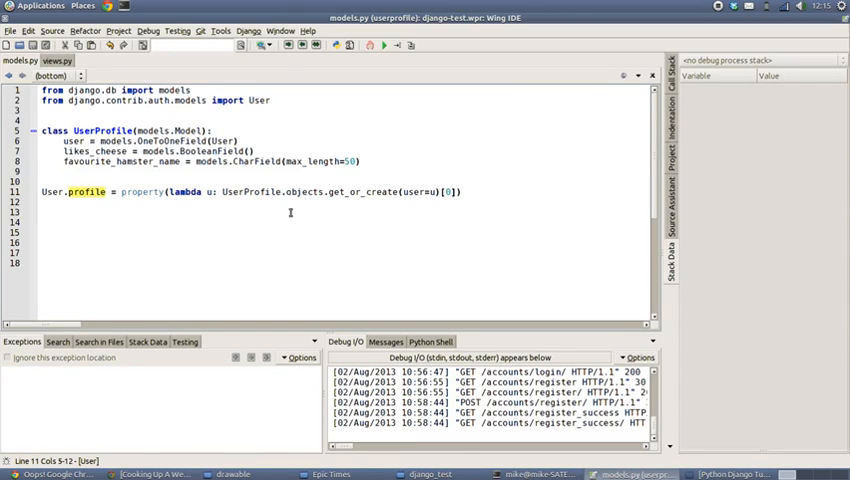
Place the cursor in models.py near the profile property, highlighting the profile name.
{"action": "left_click", "coordinate": [96, 192]}
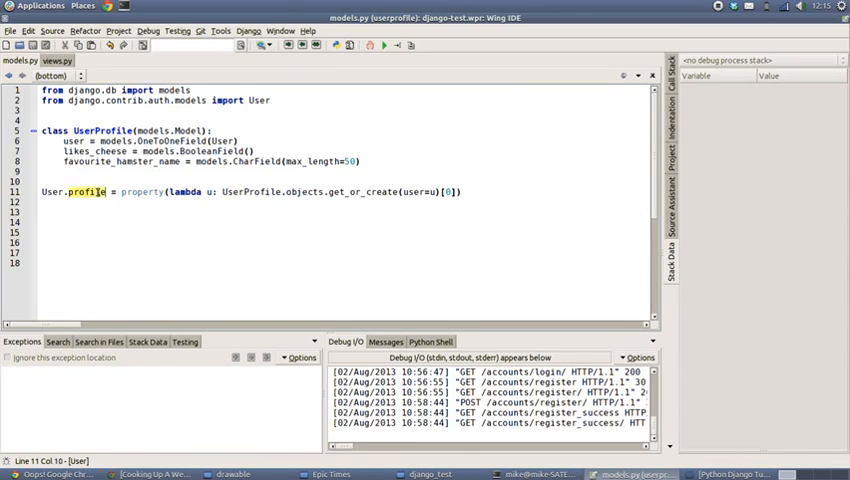
{"action": "double_click", "coordinate": [92, 192]}
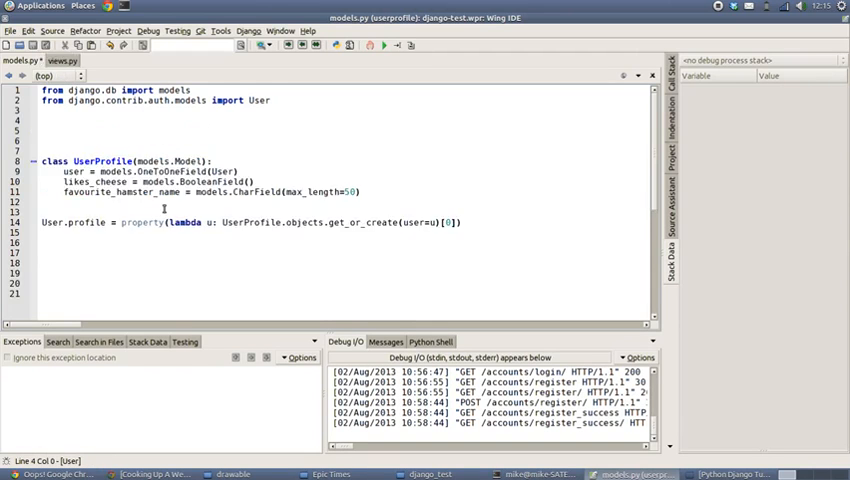
Add 'from django.db.models.signals import post_save' and 'from django.dispatch import receiver' to models.py.
{"action": "type", "text": "from django.db.models.signals import post_save"}
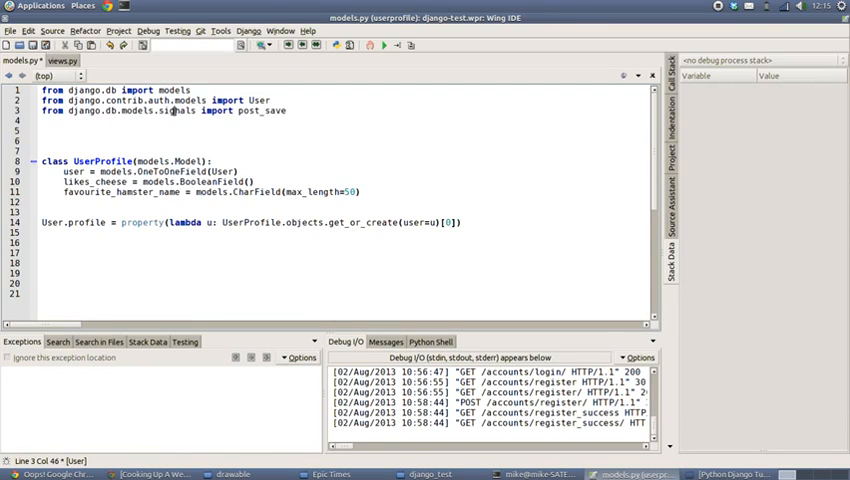
{"action": "double_click", "coordinate": [172, 124]}
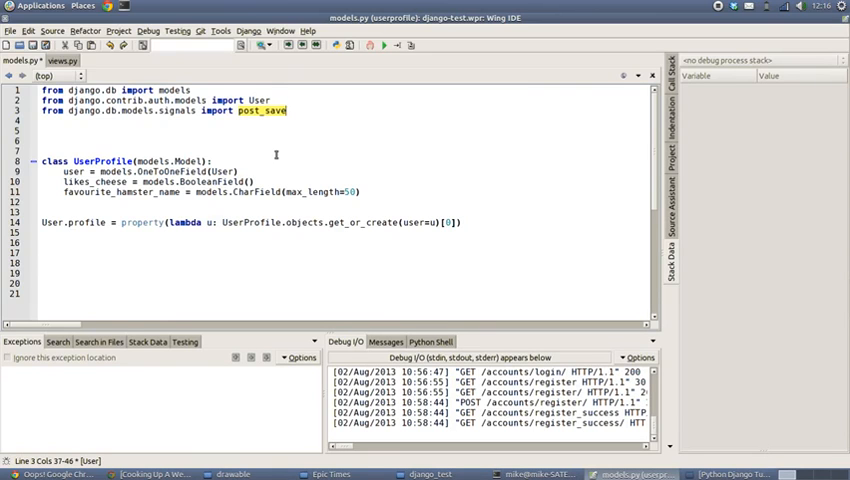
{"action": "type", "text": "from django.dispatch import receiver"}
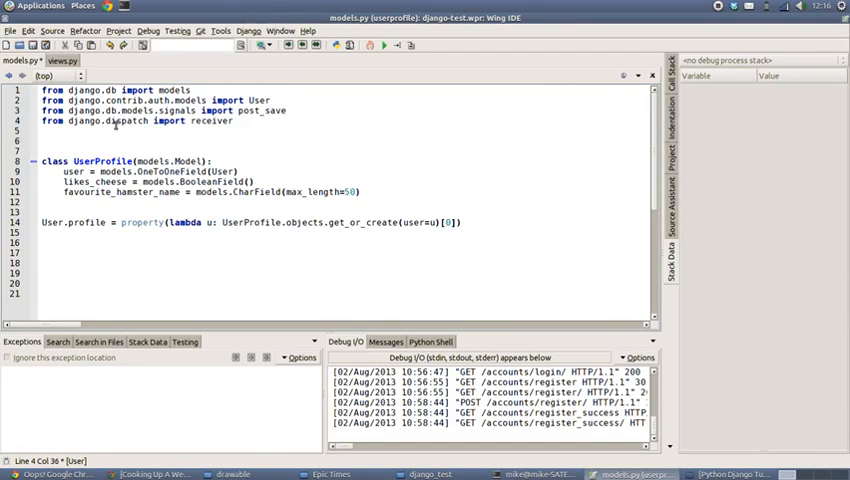
{"action": "double_click", "coordinate": [236, 120]}
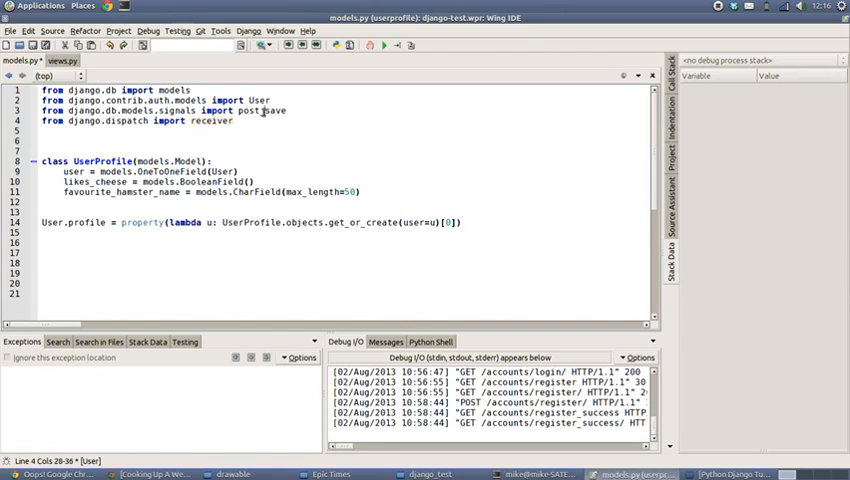
{"action": "double_click", "coordinate": [254, 110]}
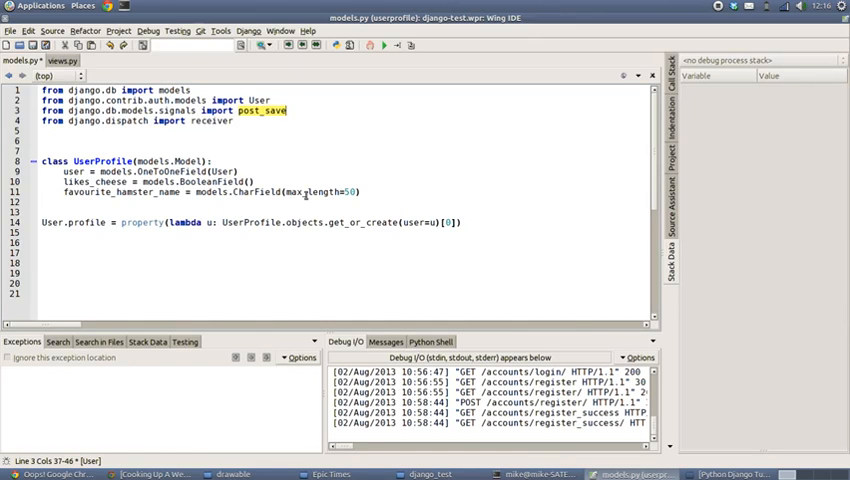
{"action": "type", "text": "import logging"}
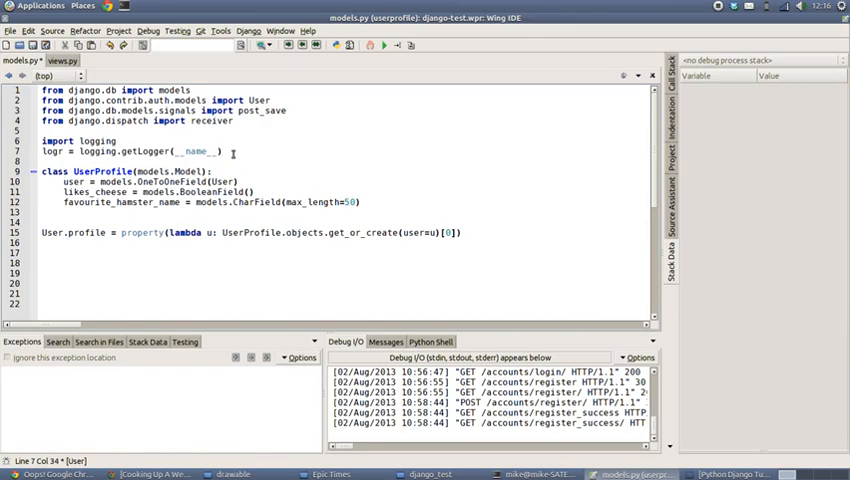
{"action": "mouse_move", "coordinate": [200, 154]}
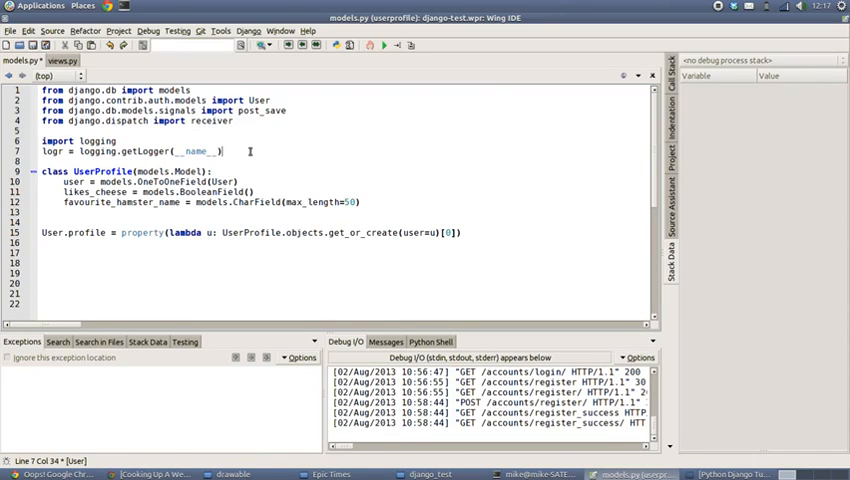
{"action": "type", "text": "@receiver(post_save, sender=User)"}
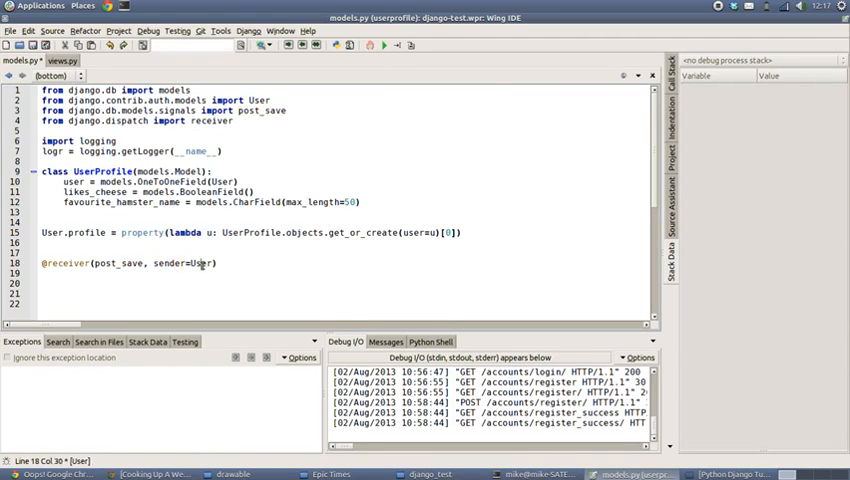
Define make_sure_user_profile_is_added_on_user_created(sender, **kwargs) beneath the decorator.
{"action": "double_click", "coordinate": [204, 266]}
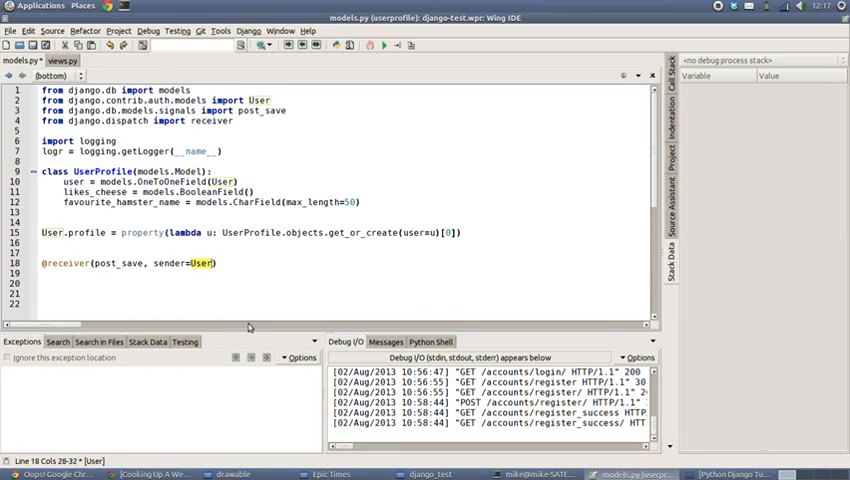
{"action": "type", "text": "def make_sure_user_profile_is_added_on_user_created(sender, **kwargs):"}
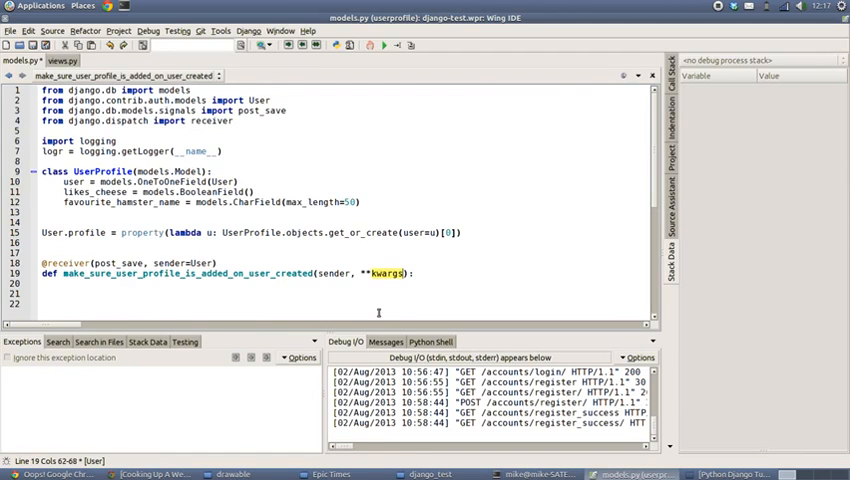
{"action": "mouse_move", "coordinate": [376, 308]}
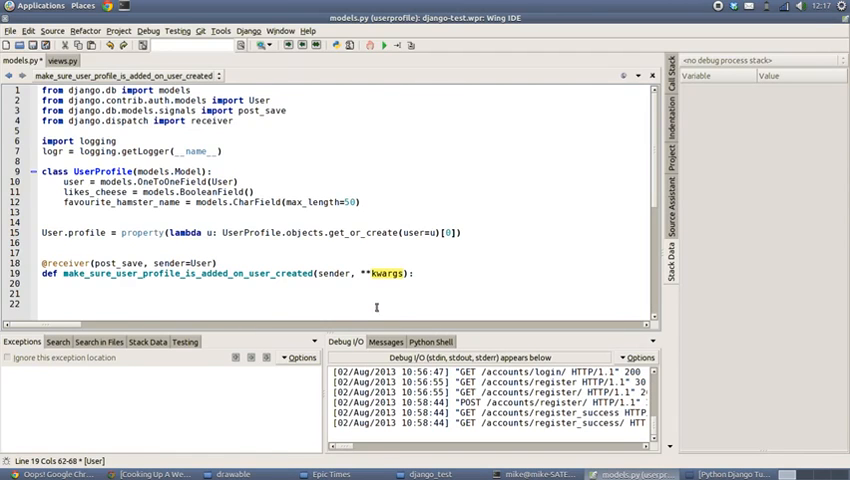
{"action": "double_click", "coordinate": [388, 272]}
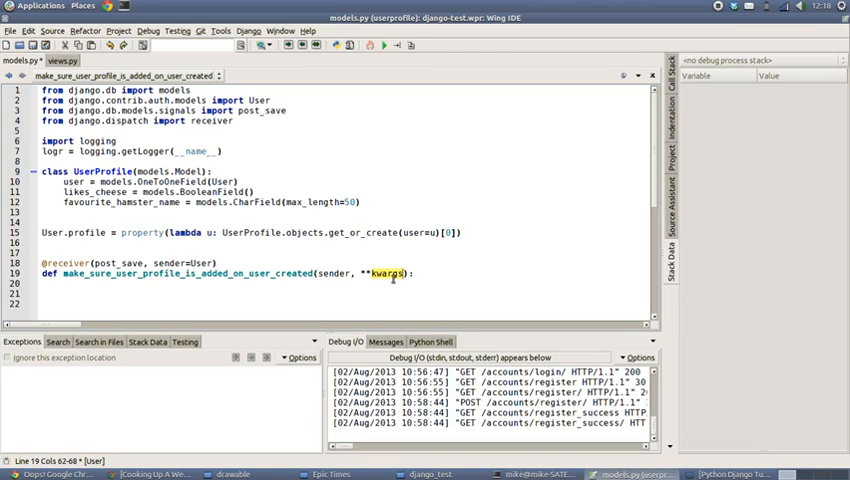
When kwargs.get('created', False) is true, create up = UserProfile.objects.create(user=kwargs.get('instance')).
{"action": "type", "text": "if kwargs.get('created', False):"}
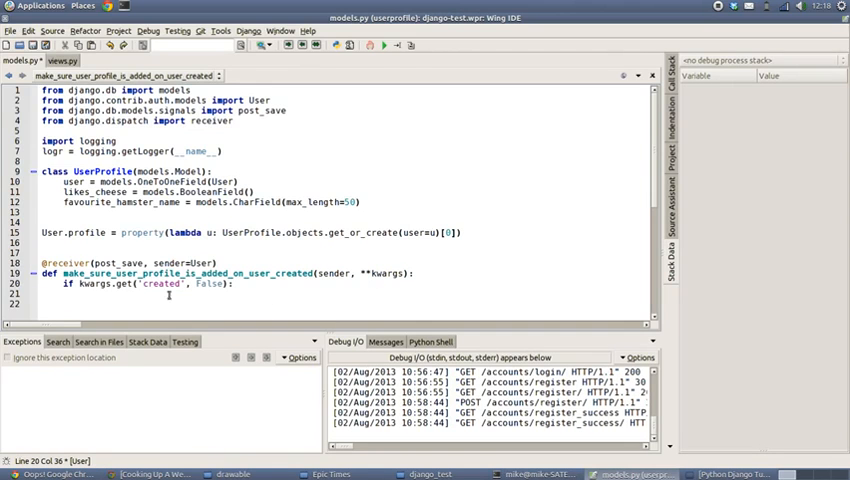
{"action": "double_click", "coordinate": [160, 292]}
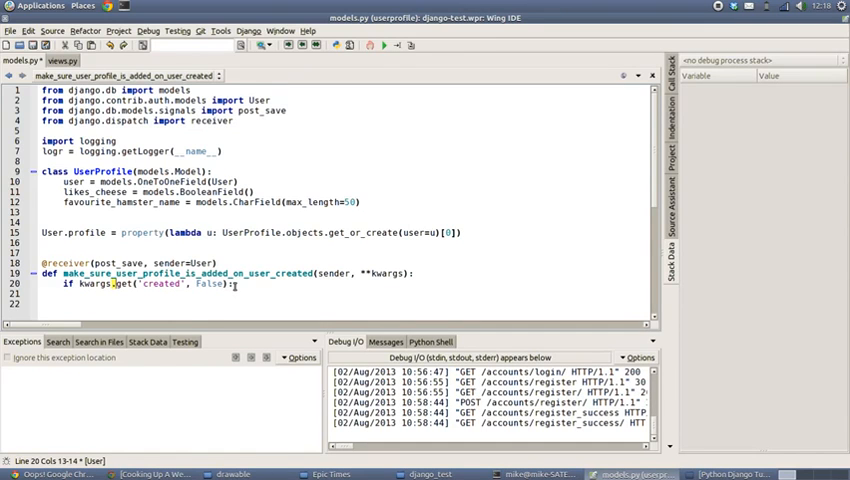
{"action": "type", "text": "up = UserProfile.objects.create(user=kwargs.get('instance'))"}
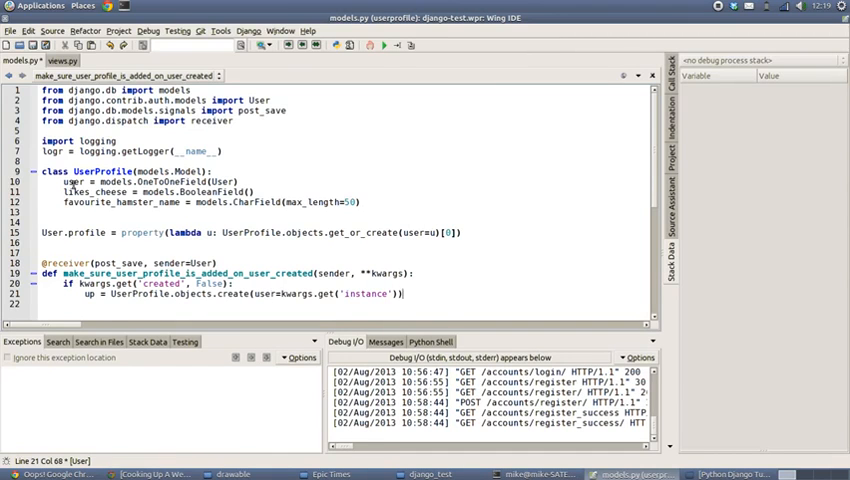
{"action": "double_click", "coordinate": [64, 196]}
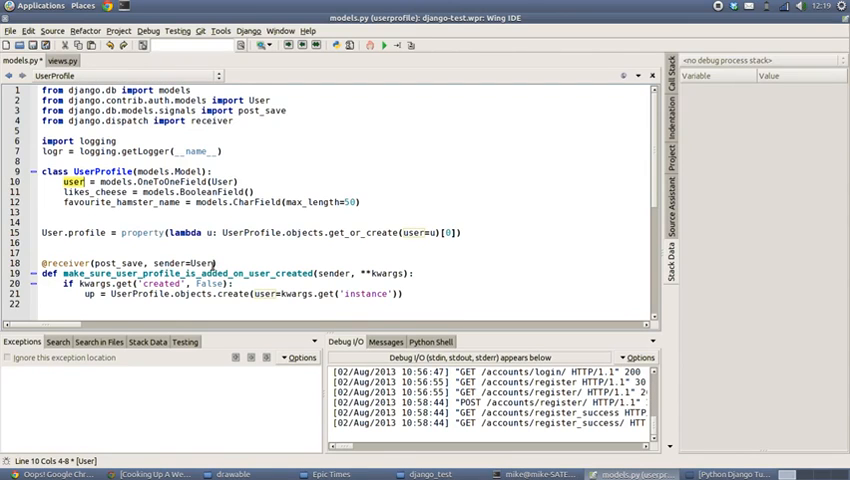
{"action": "double_click", "coordinate": [300, 294]}
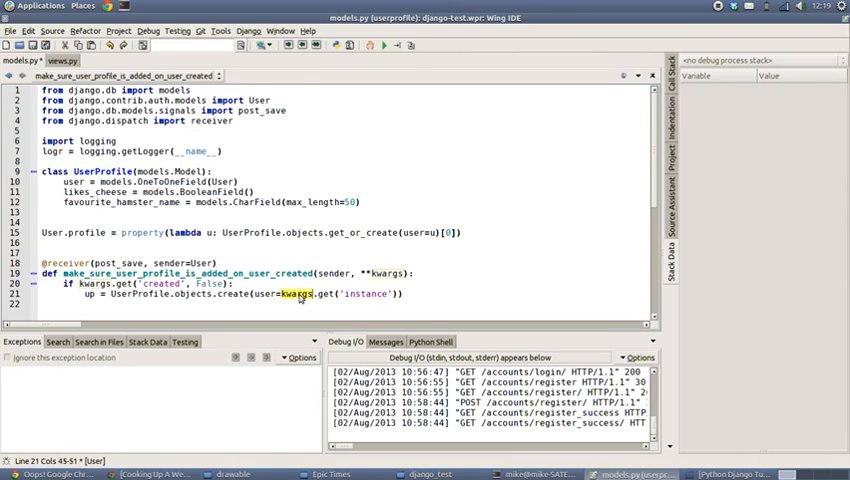
{"action": "double_click", "coordinate": [372, 294]}
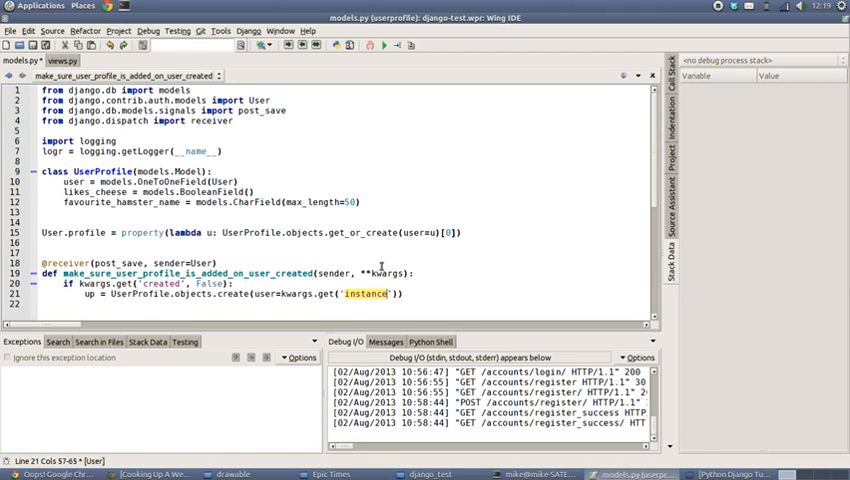
{"action": "double_click", "coordinate": [386, 272]}
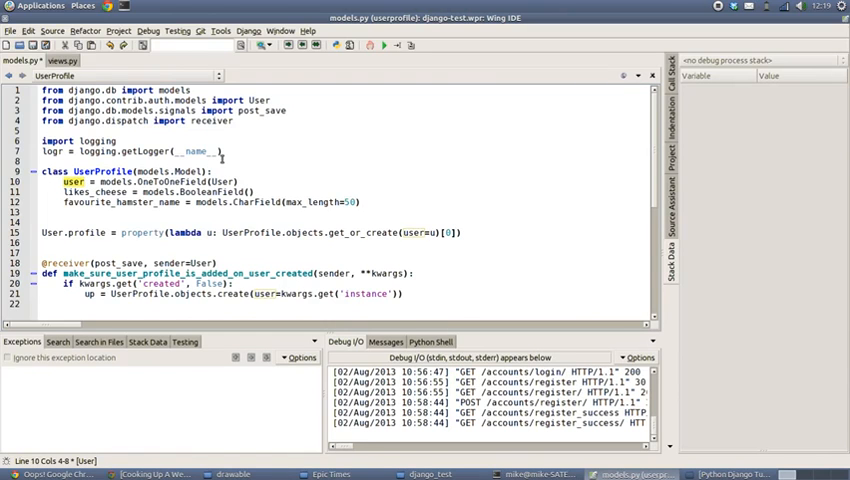
Log logr.debug("UserProfile created: %s" % up) right after the profile is created.
{"action": "type", "text": "logr.debug(\"UserProfile created: %s\" % up)"}
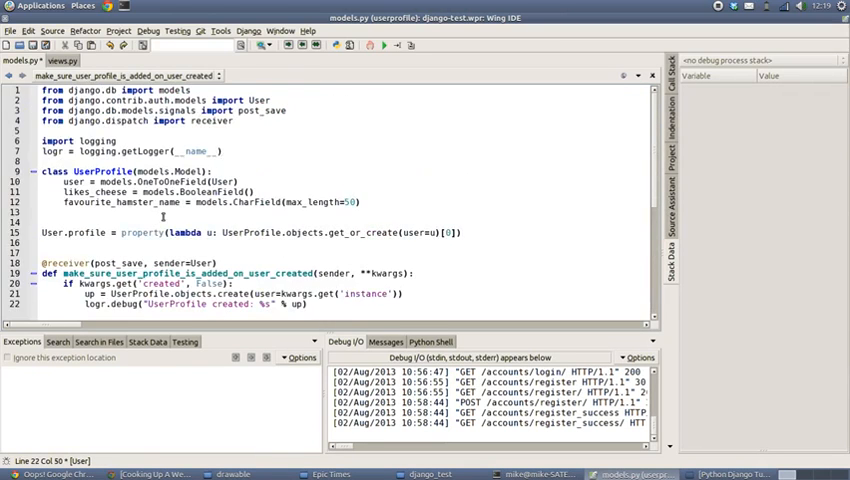
{"action": "left_click", "coordinate": [92, 292]}
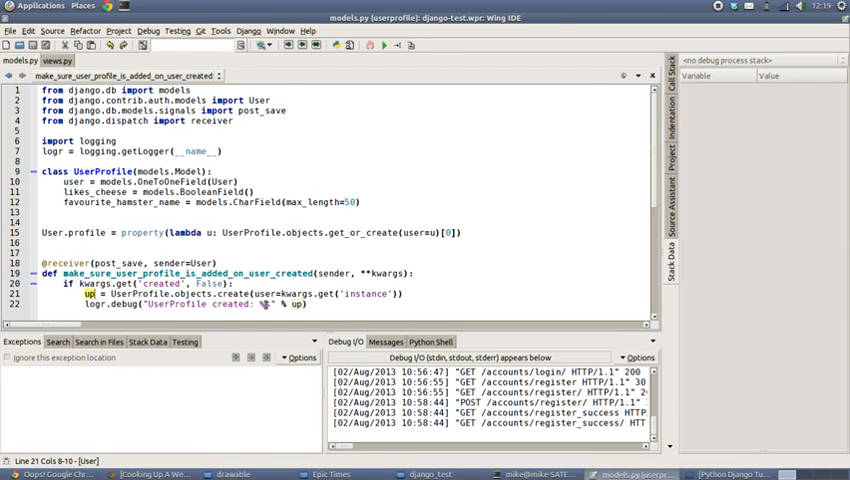
{"action": "scroll", "scroll_direction": "down", "scroll_amount": 3}
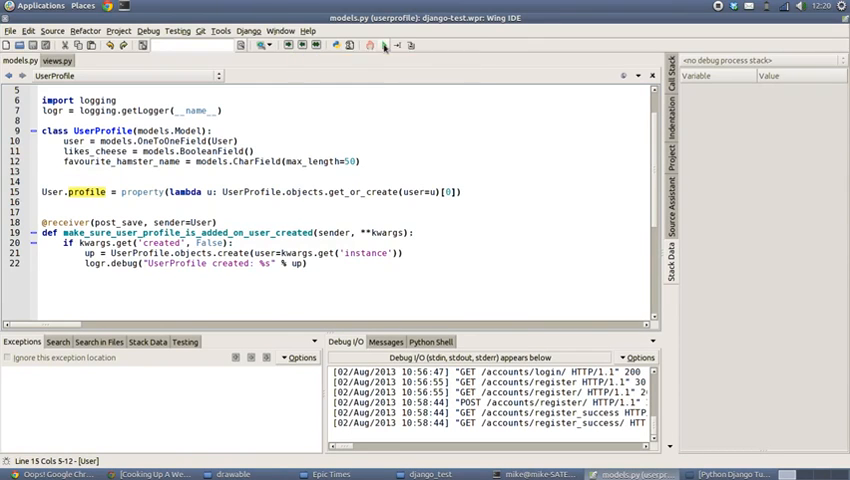
Set a breakpoint on the UserProfile creation line so execution pauses there.
{"action": "left_click", "coordinate": [382, 44]}
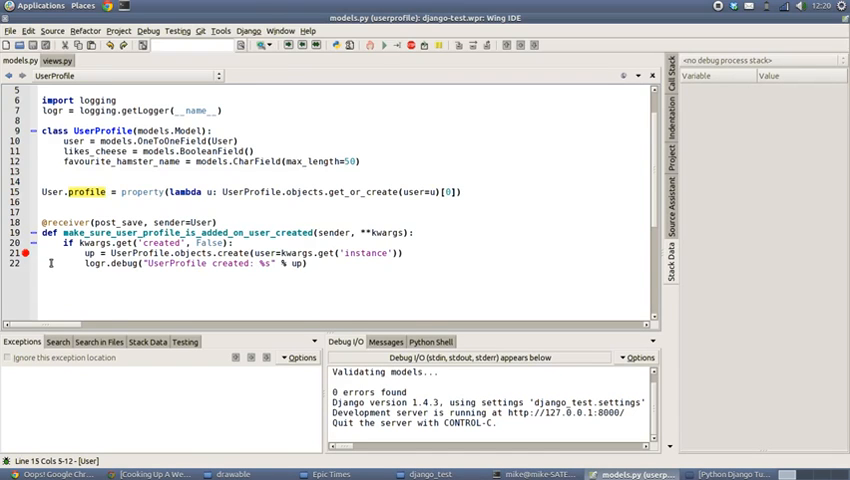
{"action": "mouse_move", "coordinate": [372, 232]}
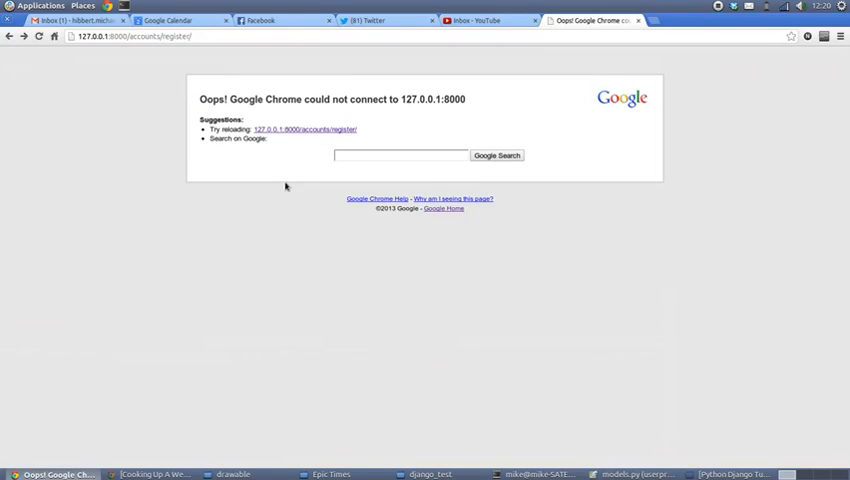
Reload the registration page and enter username hamster with a cheeky.com email address.
{"action": "left_click", "coordinate": [304, 128]}
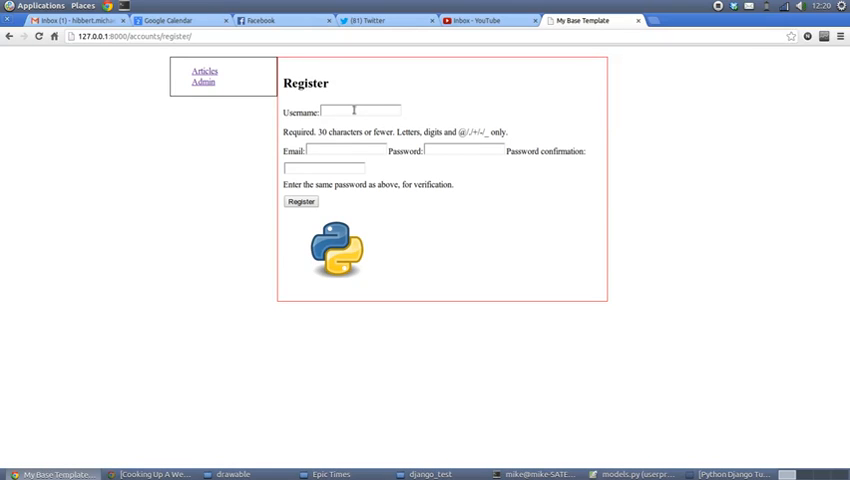
{"action": "left_click", "coordinate": [364, 108]}
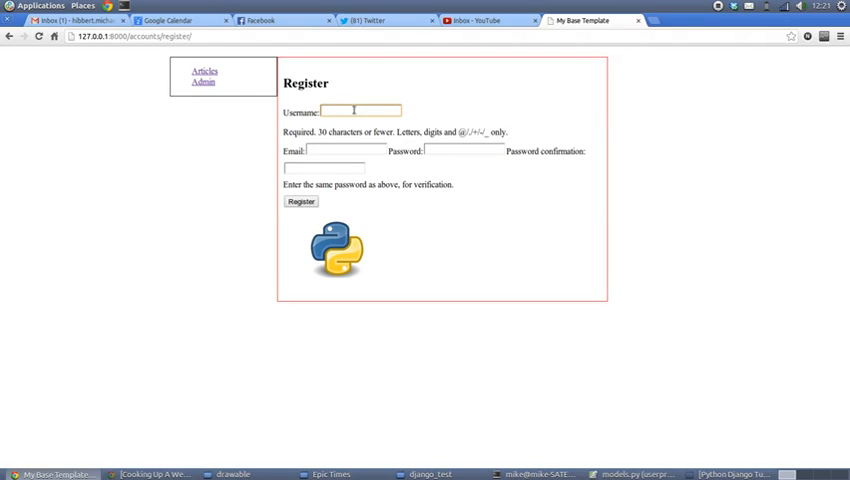
{"action": "type", "text": "name"}
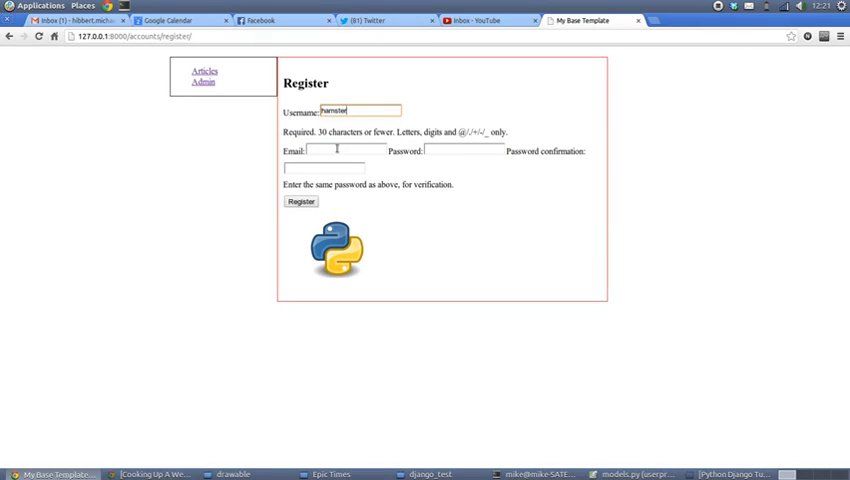
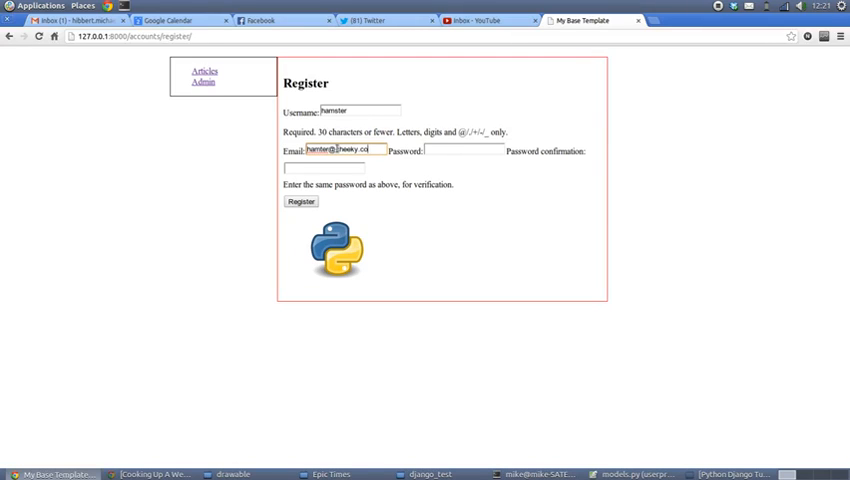
Enter matching passwords and submit the registration form.
{"action": "left_click", "coordinate": [466, 152]}
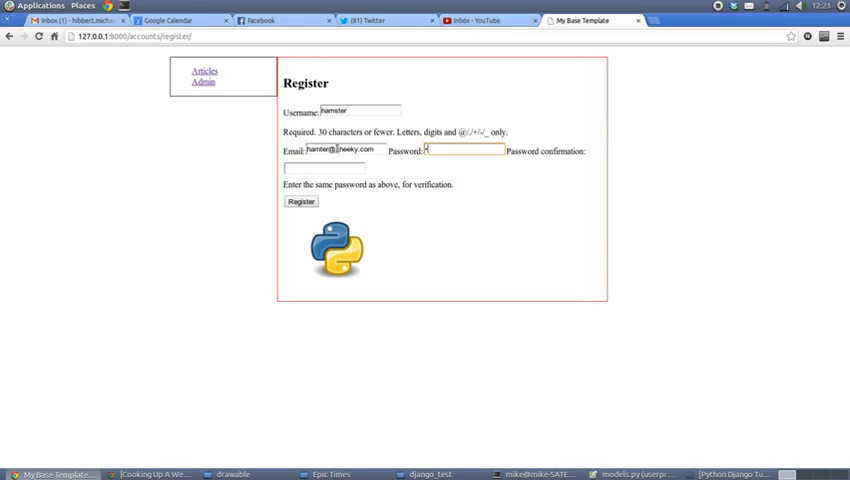
{"action": "type", "text": "****"}
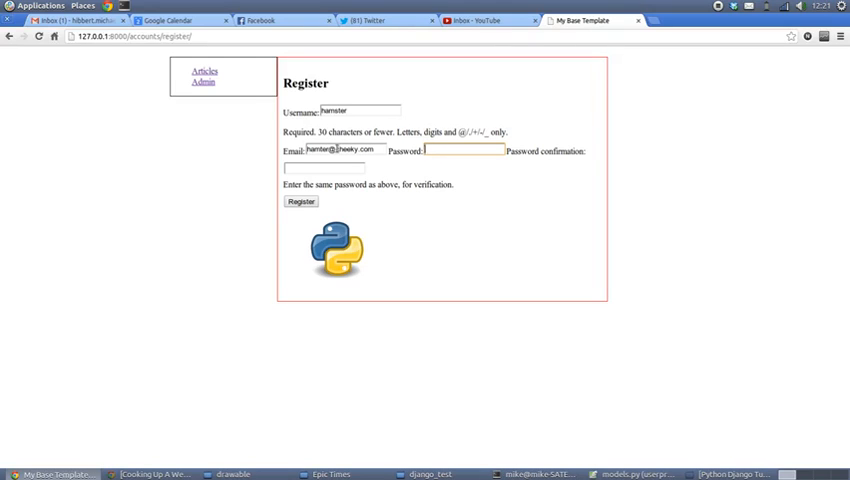
{"action": "type", "text": "*****"}
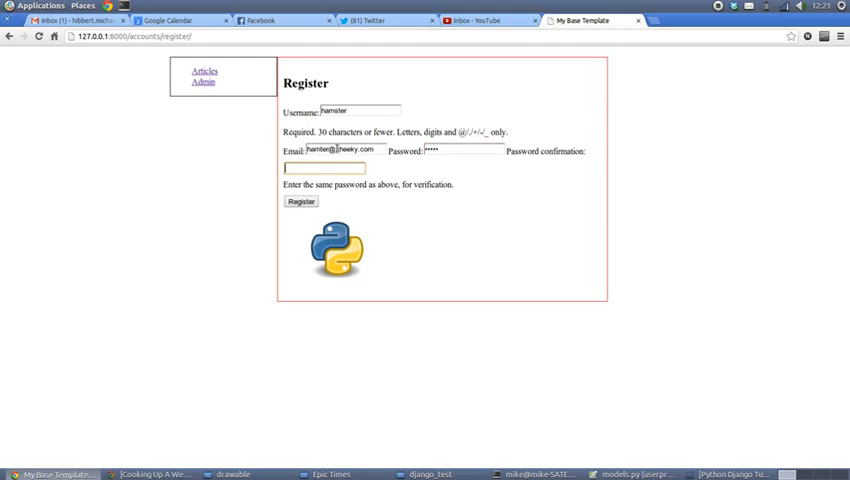
{"action": "type", "text": "**"}
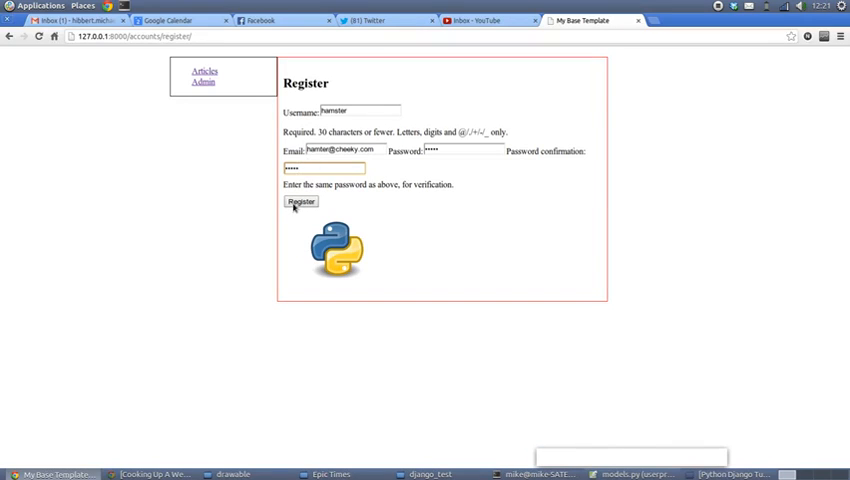
{"action": "left_click", "coordinate": [300, 202]}
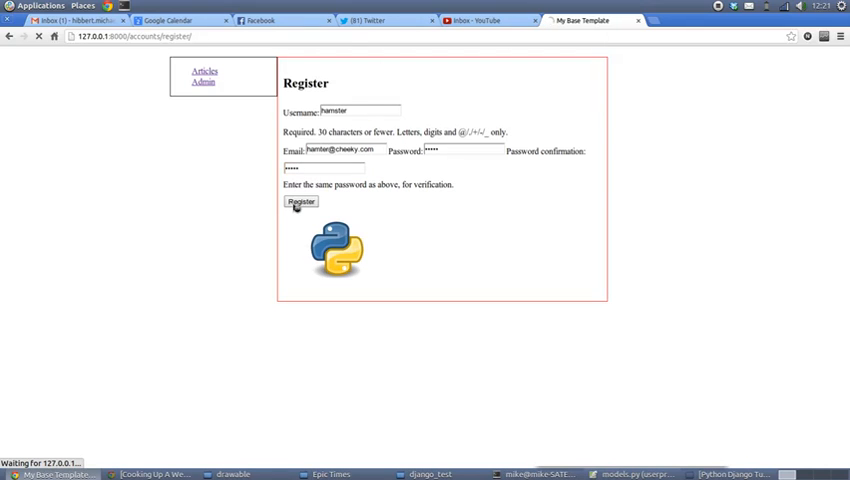
{"action": "left_click", "coordinate": [300, 202]}
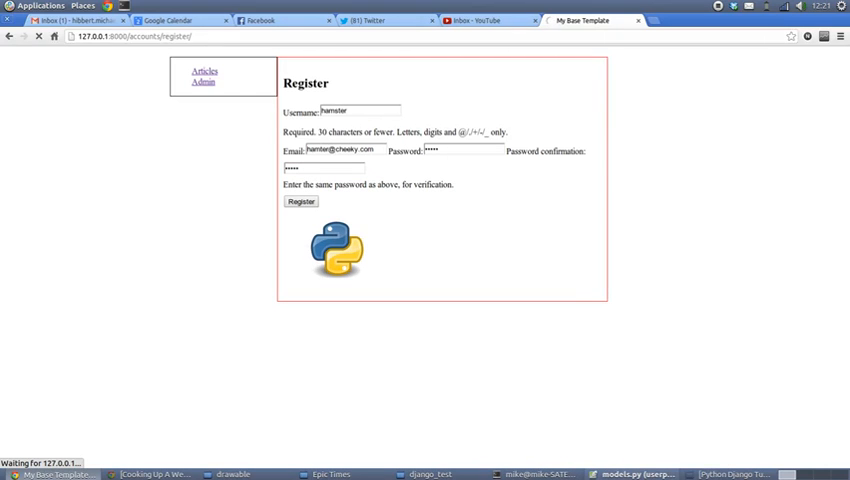
At the breakpoint, expand kwargs in Stack Data to see created True, the signal and the instance.
{"action": "left_click", "coordinate": [630, 474]}
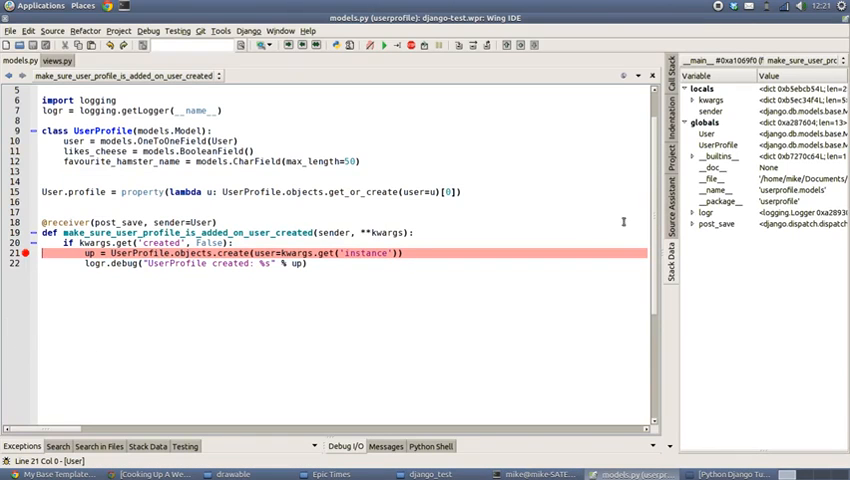
{"action": "mouse_move", "coordinate": [660, 214]}
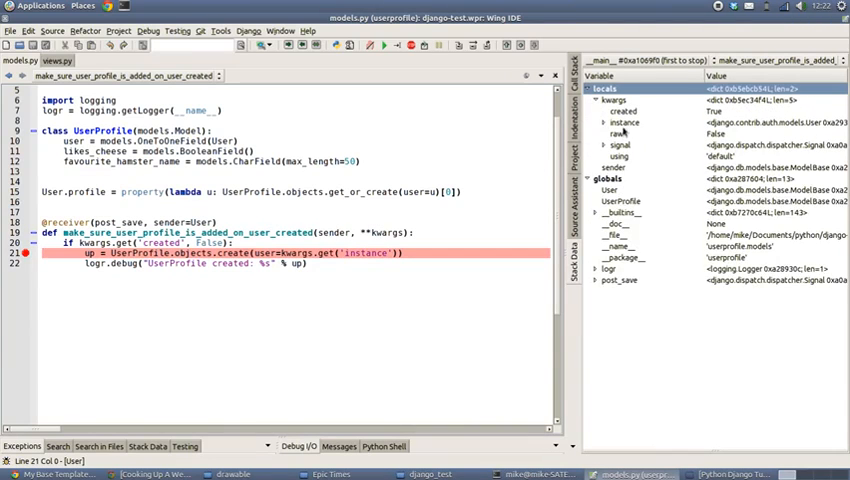
{"action": "mouse_move", "coordinate": [668, 128]}
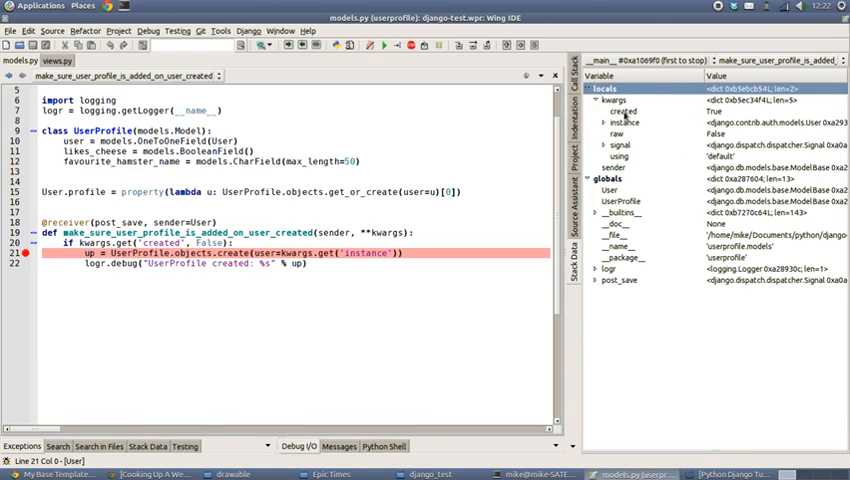
{"action": "left_click", "coordinate": [628, 112]}
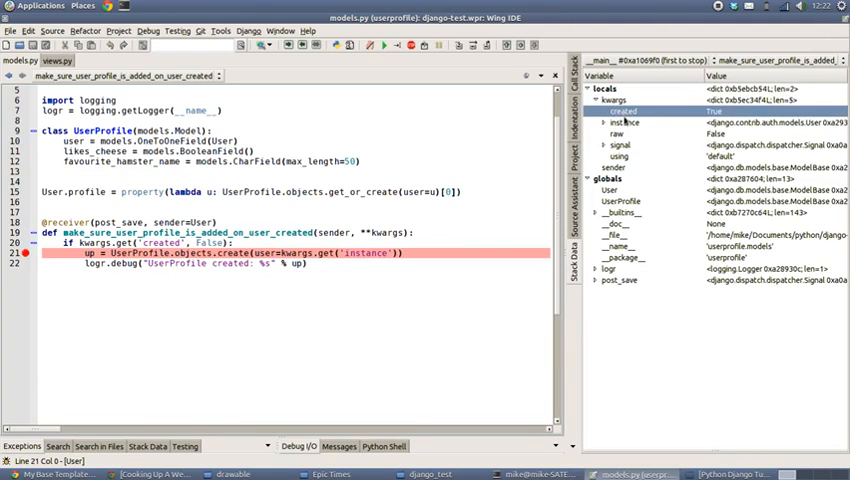
{"action": "left_click", "coordinate": [620, 144]}
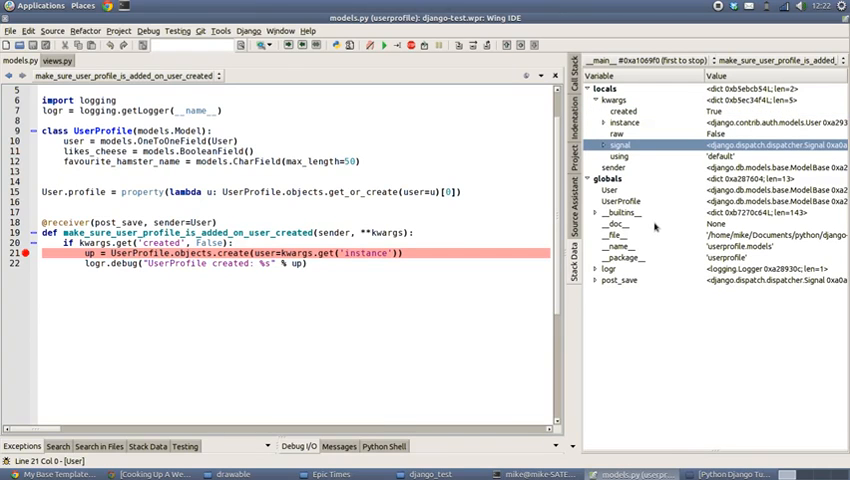
{"action": "mouse_move", "coordinate": [620, 158]}
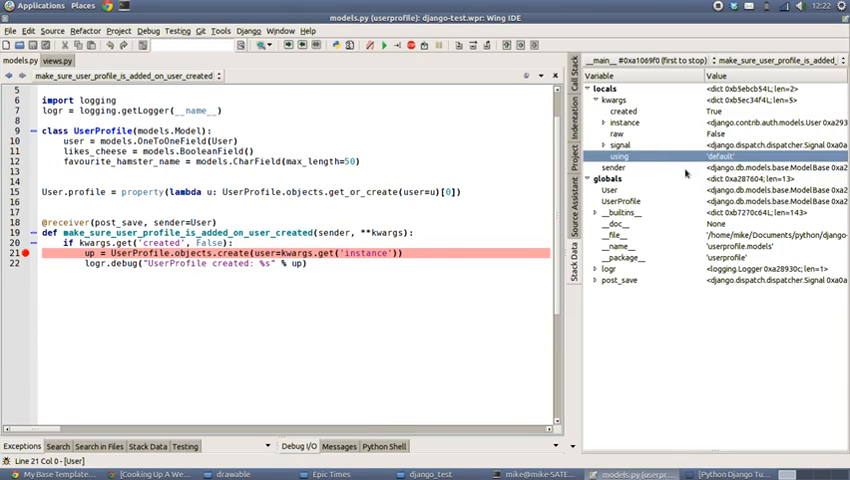
{"action": "left_click", "coordinate": [610, 168]}
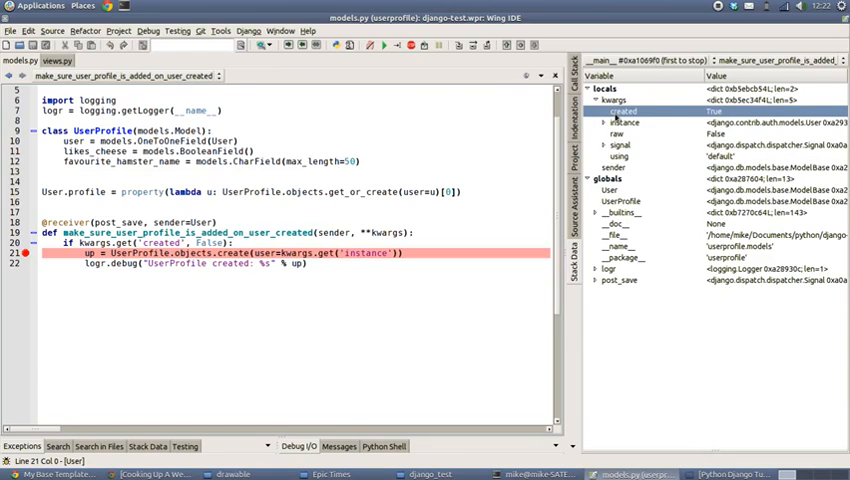
{"action": "left_click", "coordinate": [624, 122]}
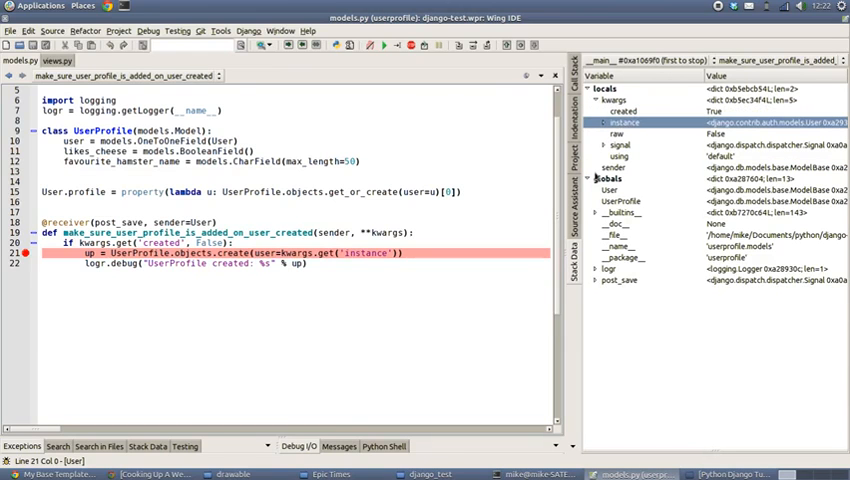
Expand the new user instance to review its field values, then collapse it.
{"action": "left_click", "coordinate": [596, 122]}
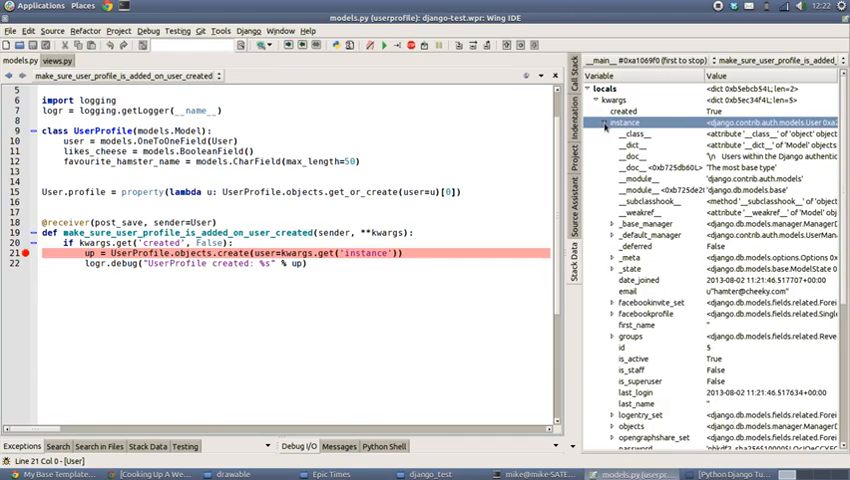
{"action": "left_click", "coordinate": [604, 122]}
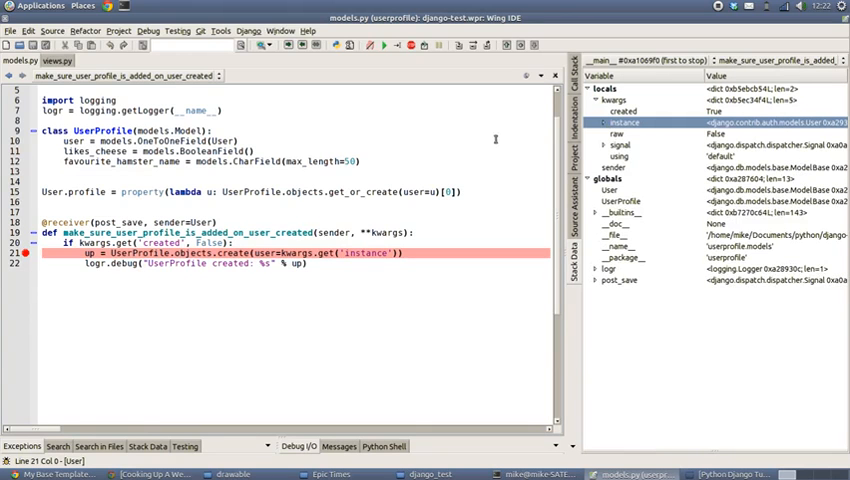
{"action": "left_click", "coordinate": [594, 122]}
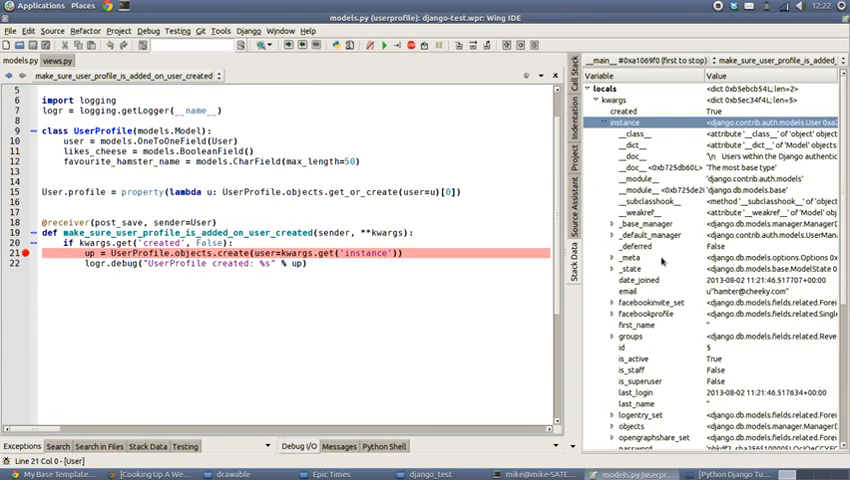
{"action": "left_click", "coordinate": [644, 292]}
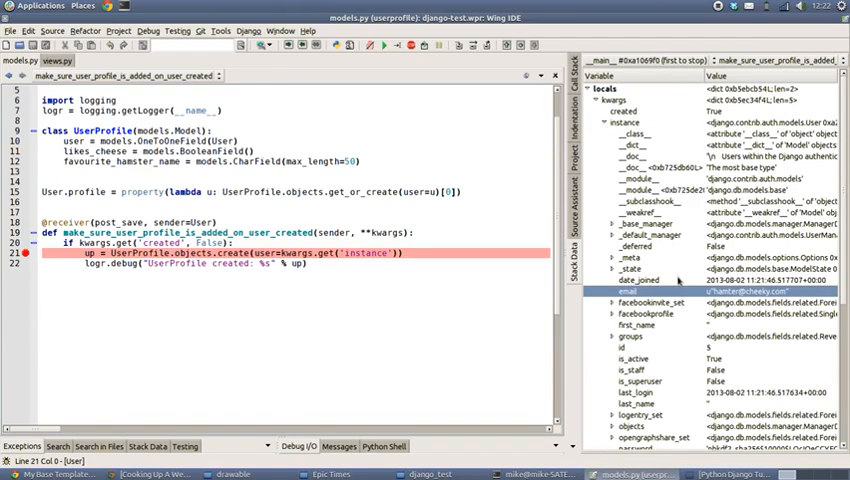
{"action": "left_click", "coordinate": [640, 280]}
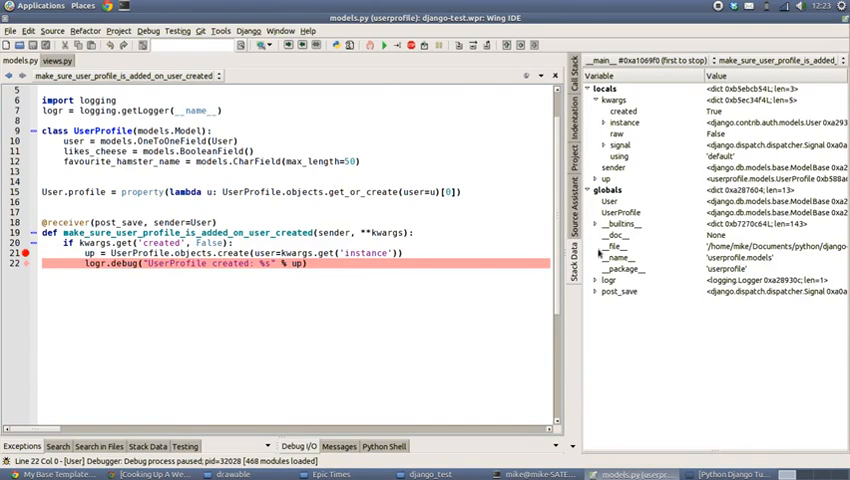
Continue execution (F5) so the registration request finishes past the breakpoint.
{"action": "left_click", "coordinate": [588, 178]}
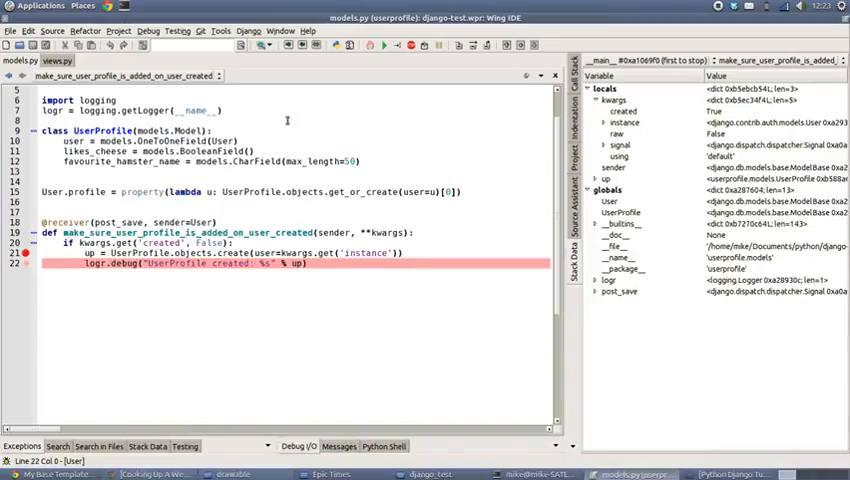
{"action": "mouse_move", "coordinate": [376, 56]}
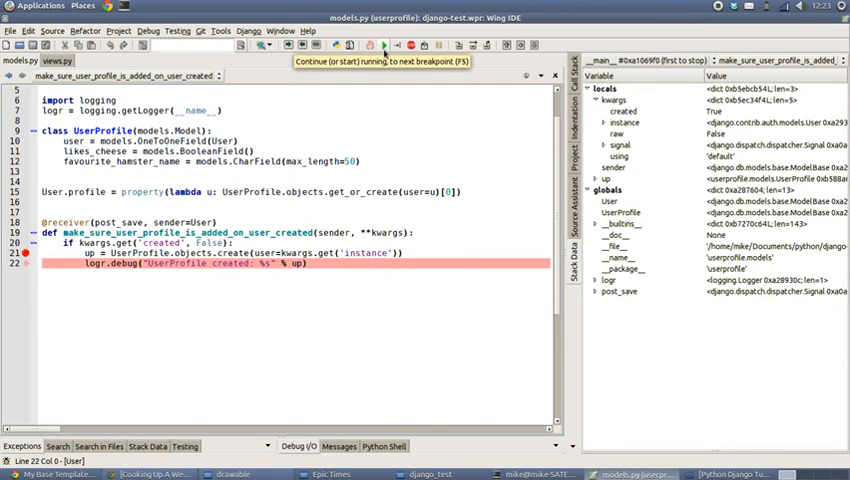
{"action": "left_click", "coordinate": [376, 44]}
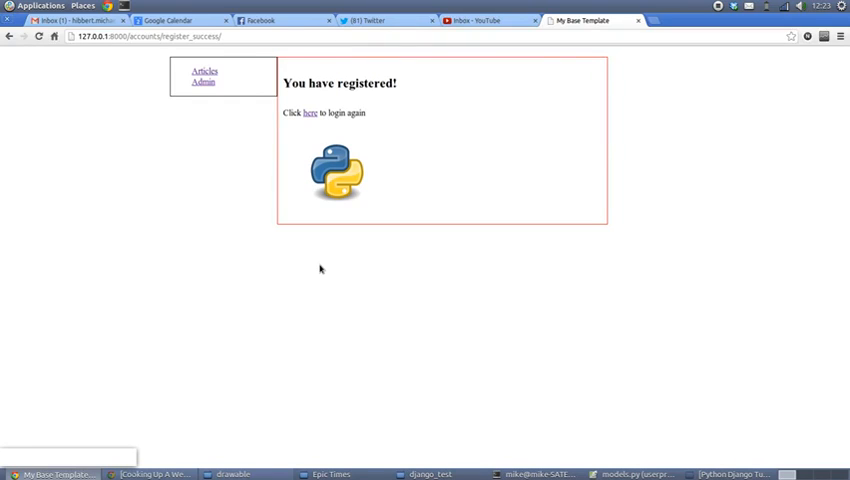
{"action": "mouse_move", "coordinate": [434, 378]}
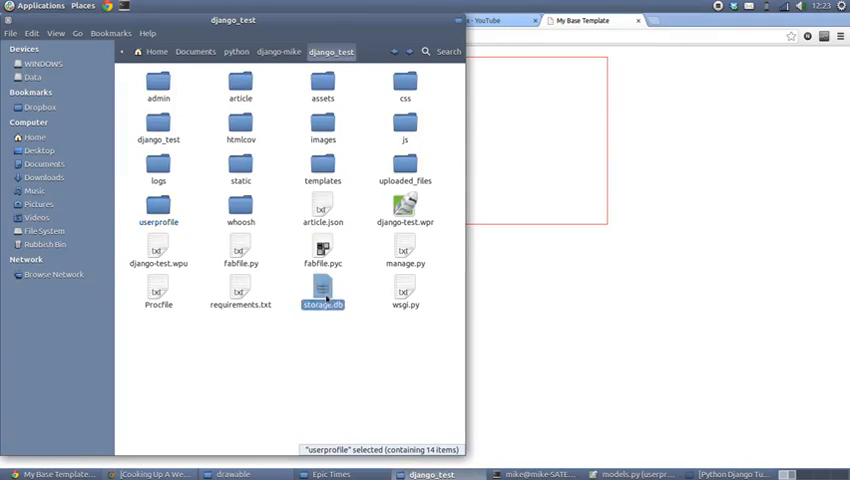
Select the storage.db database file in the django_test project folder.
{"action": "left_click", "coordinate": [322, 306]}
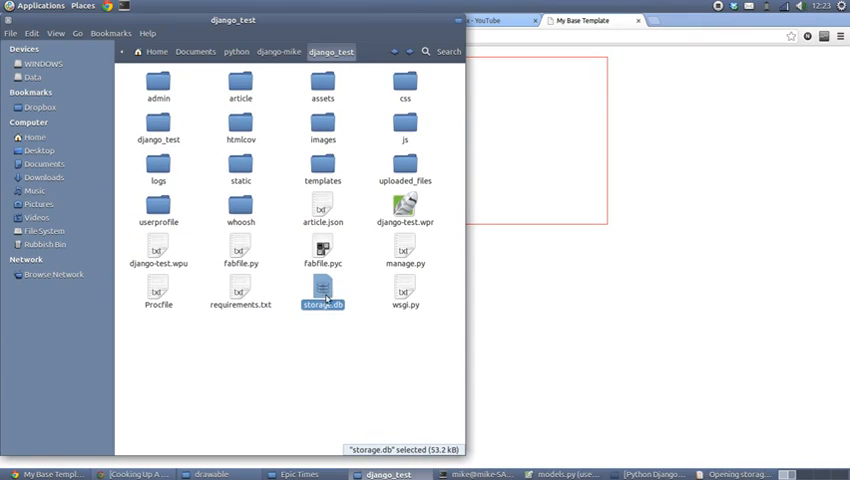
Open storage.db and write 'select * from auth_user JOIN userprofile_userprofile' in the SQL editor.
{"action": "double_click", "coordinate": [322, 288]}
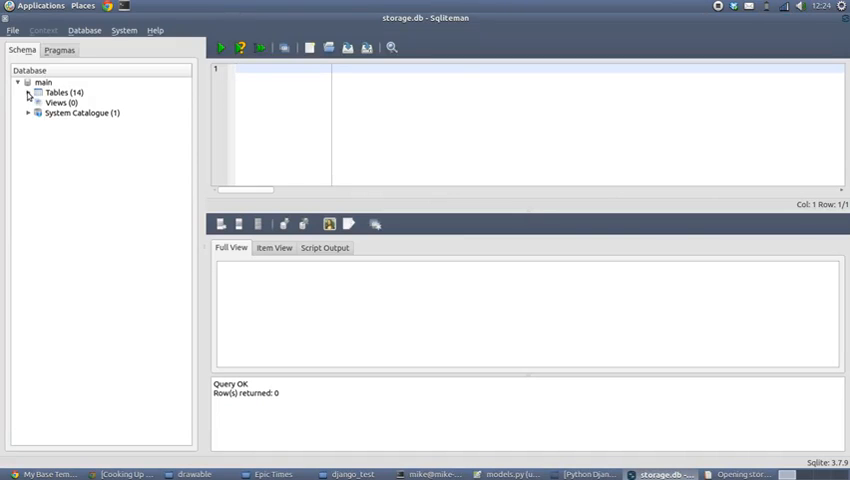
{"action": "left_click", "coordinate": [32, 90]}
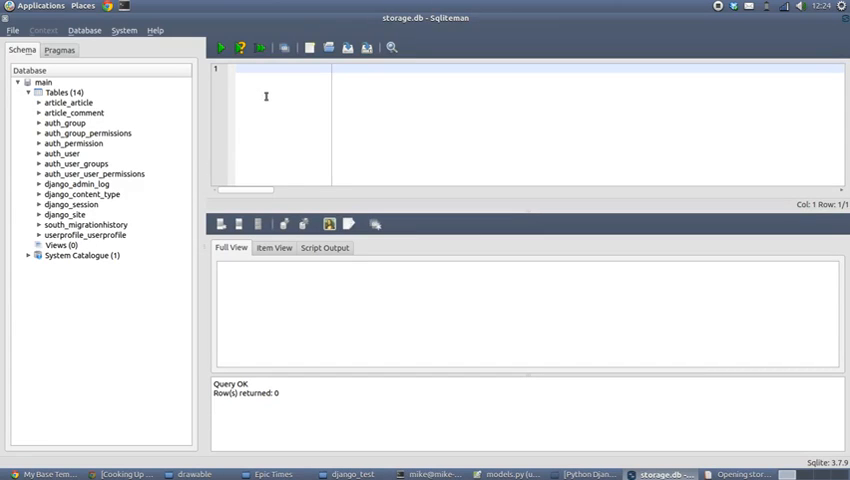
{"action": "type", "text": "select fr"}
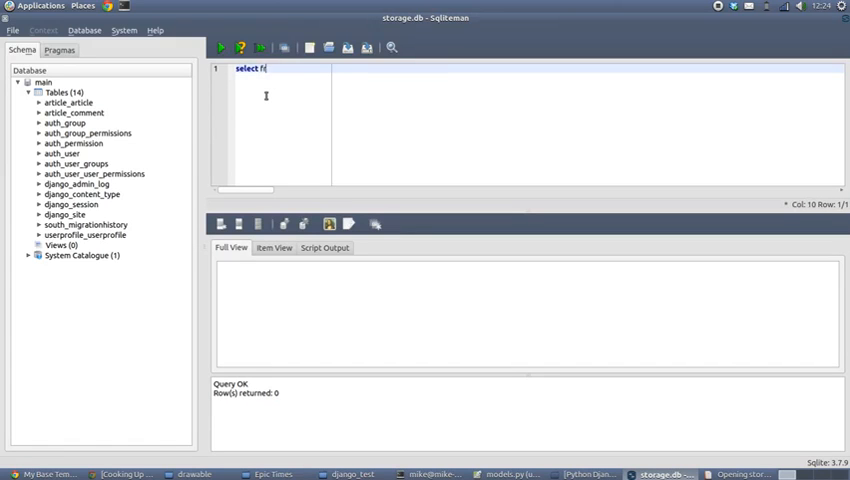
{"action": "type", "text": "* from"}
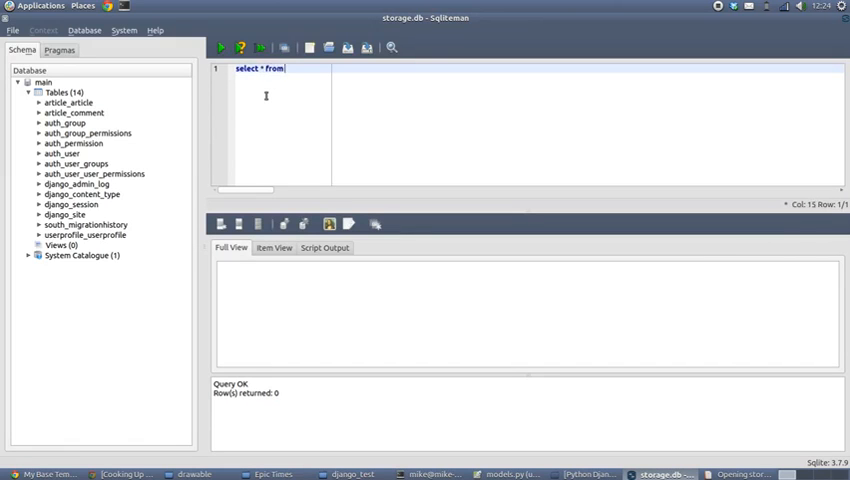
{"action": "type", "text": "auth"}
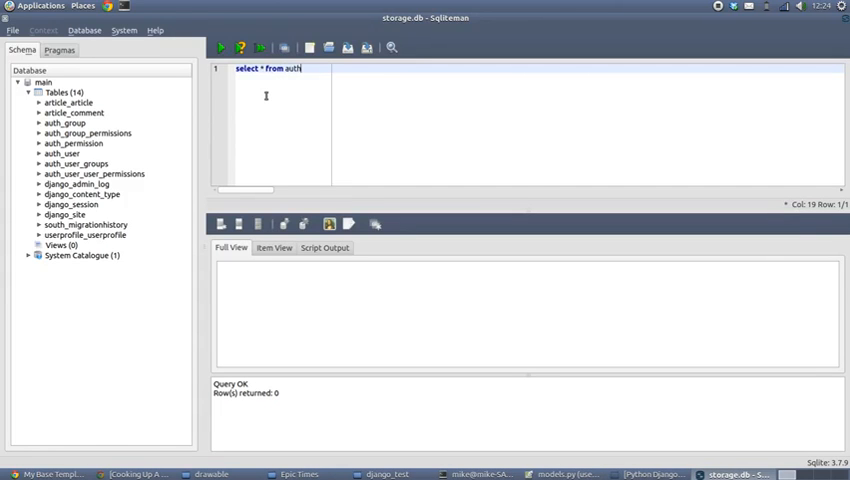
{"action": "type", "text": "_user"}
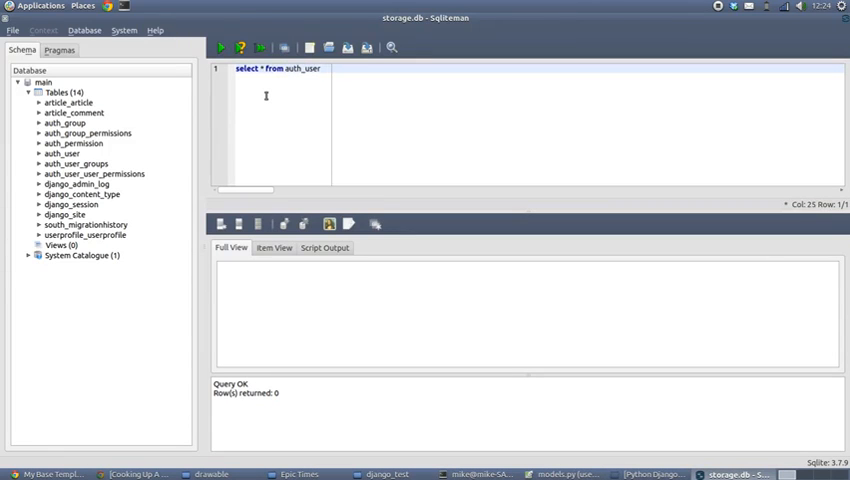
{"action": "type", "text": "JOIN"}
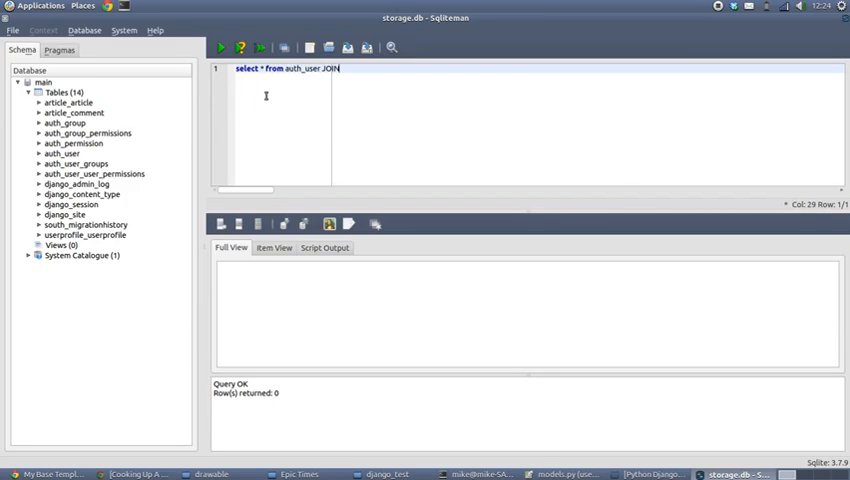
{"action": "type", "text": "\" \""}
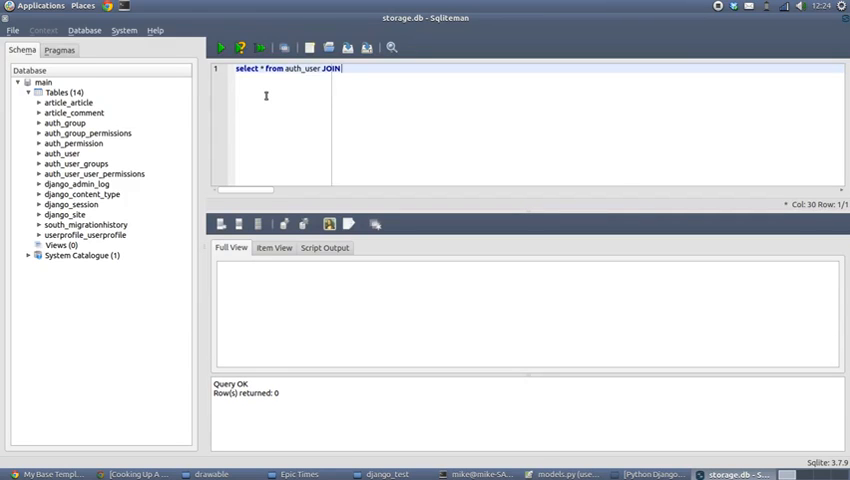
{"action": "type", "text": "use"}
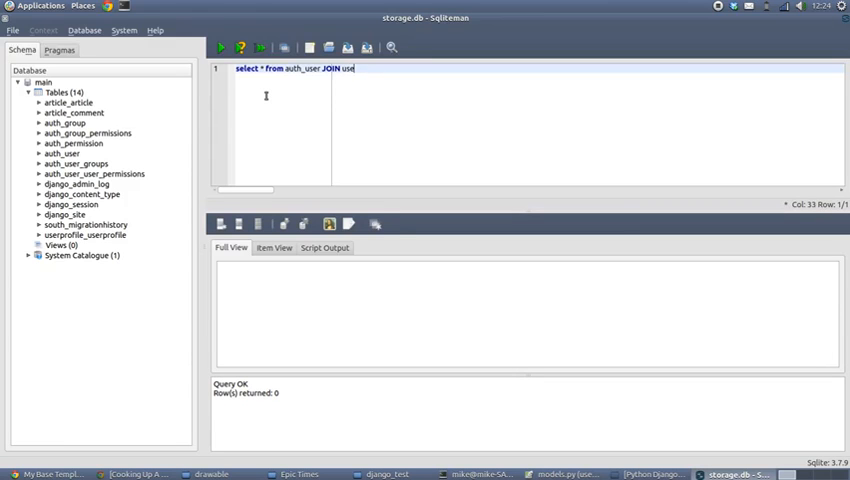
{"action": "type", "text": "rprofile"}
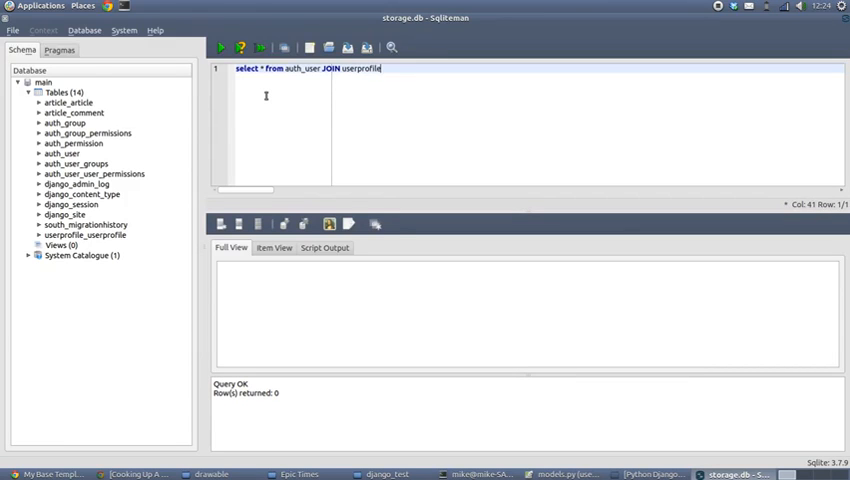
{"action": "type", "text": "_use"}
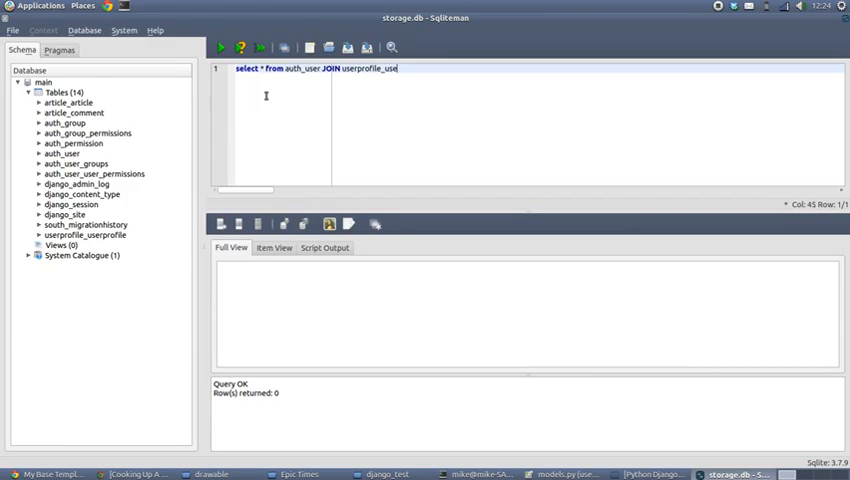
{"action": "type", "text": "rprofile"}
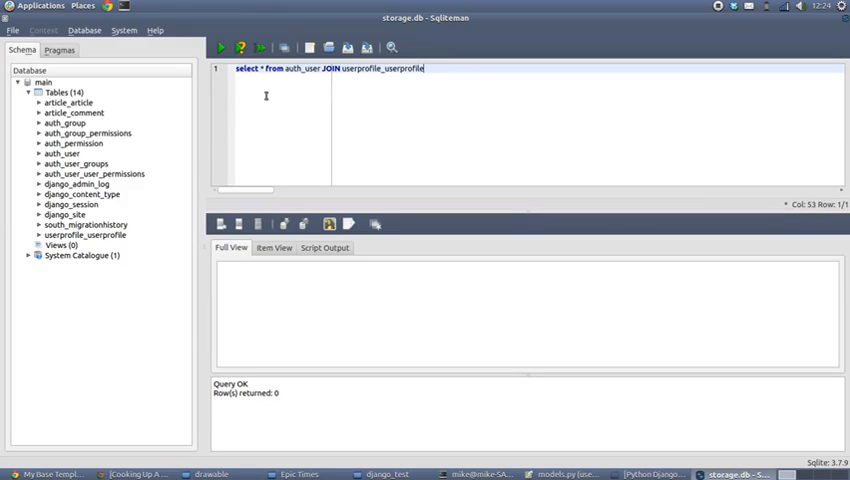
Complete the join condition 'ON auth_user.id=userprofile_userprofile.user_id'.
{"action": "type", "text": "ON"}
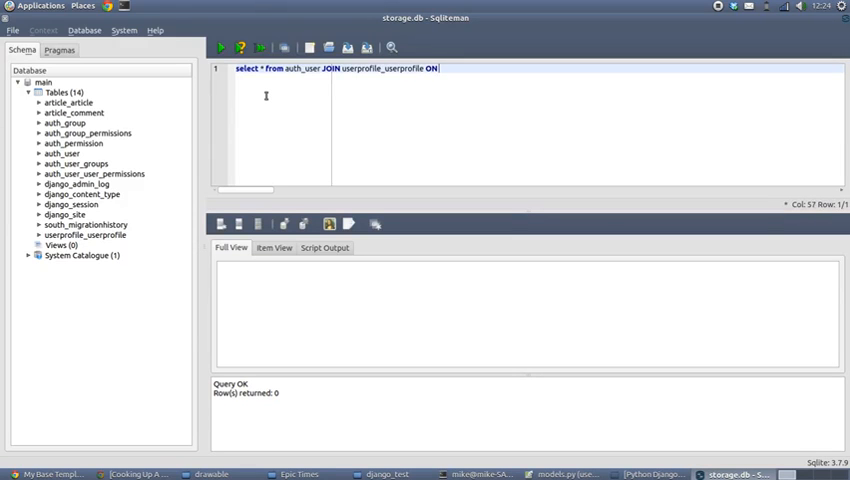
{"action": "type", "text": "auth_use"}
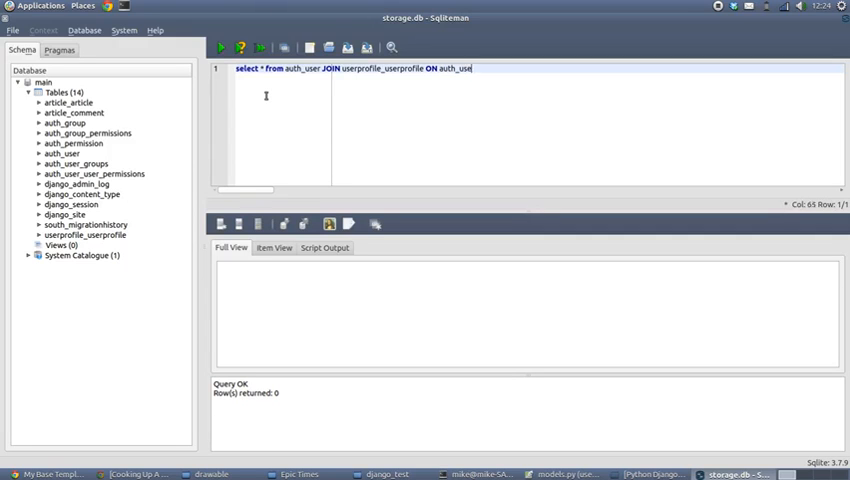
{"action": "type", "text": ".id"}
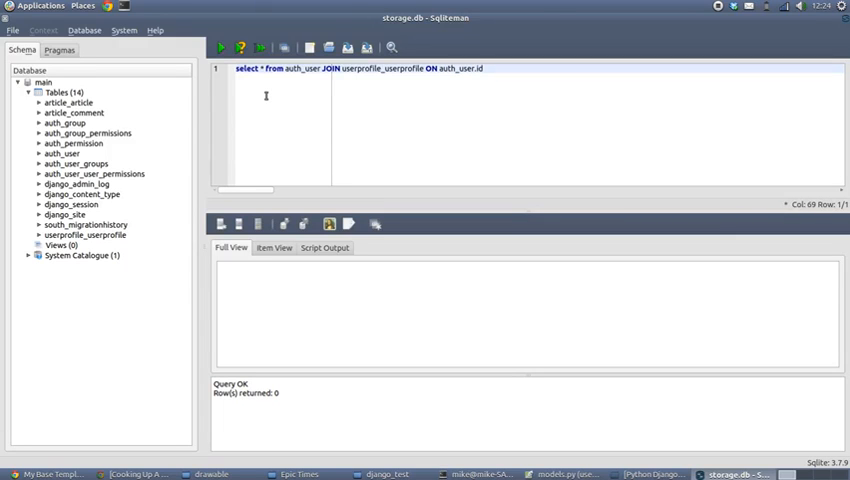
{"action": "type", "text": "d"}
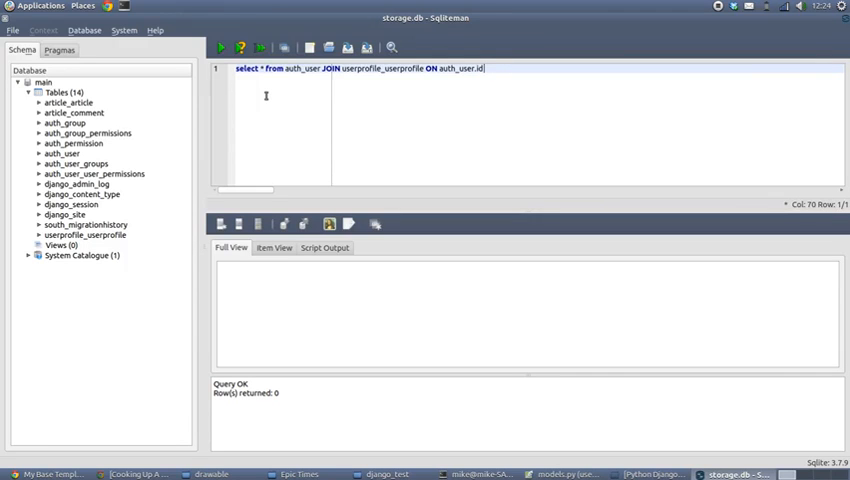
{"action": "type", "text": "="}
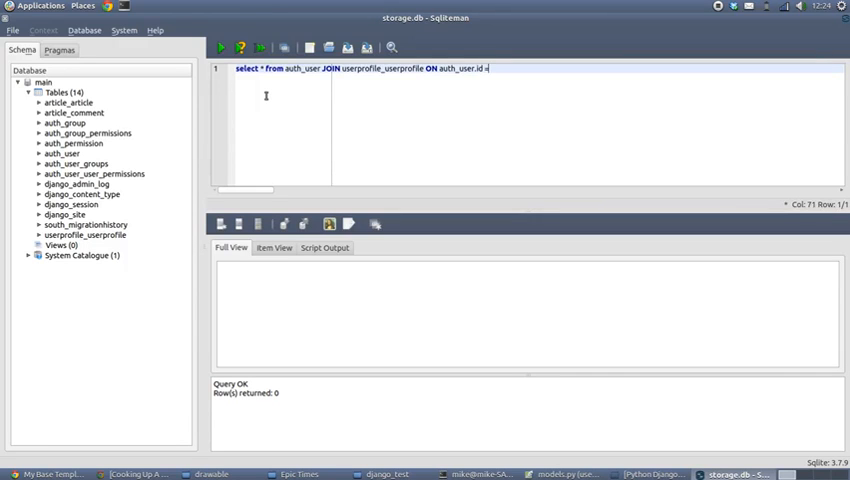
{"action": "type", "text": "userp"}
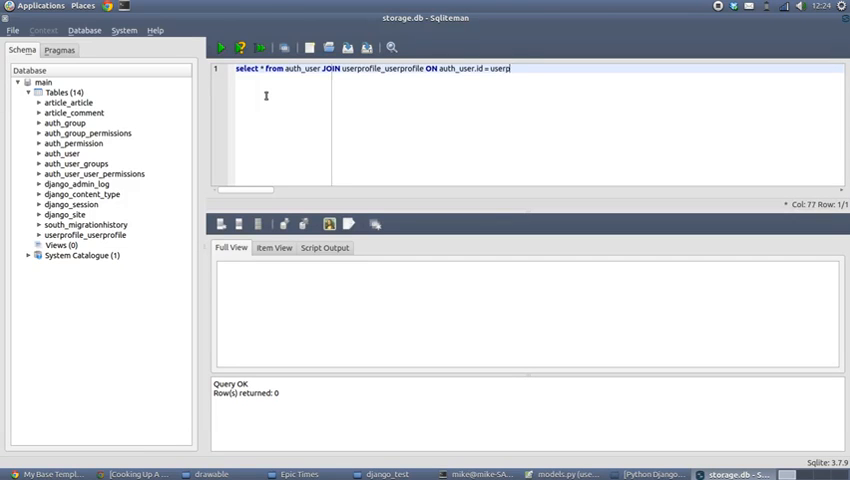
{"action": "type", "text": "rofile"}
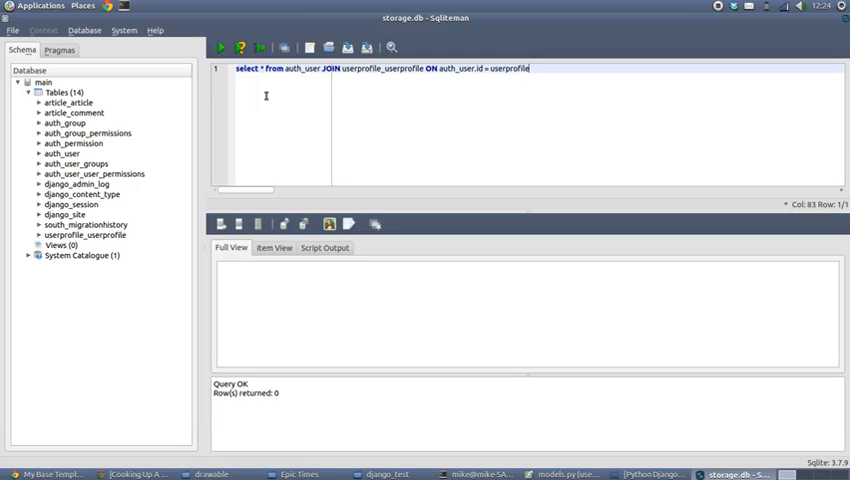
{"action": "type", "text": "_userpro"}
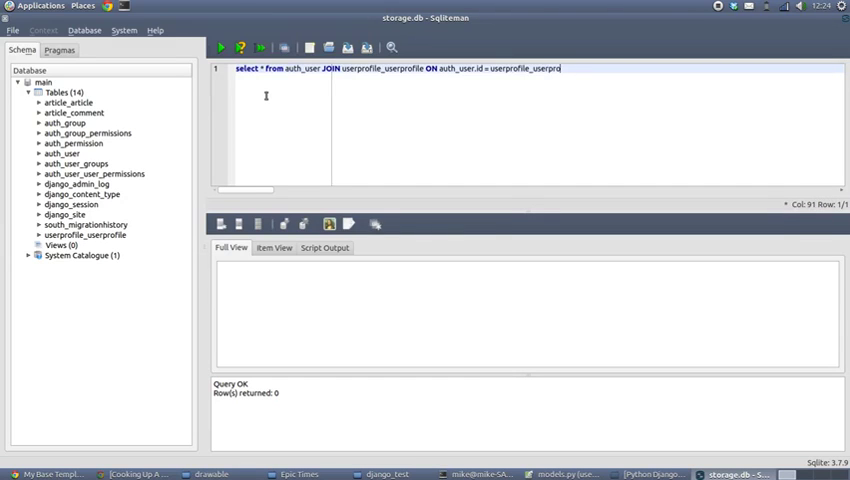
{"action": "type", "text": "file."}
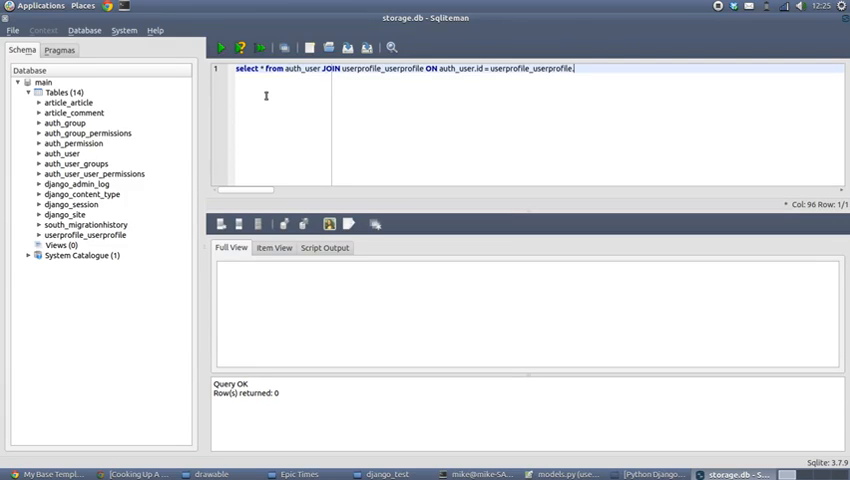
{"action": "type", "text": "user-"}
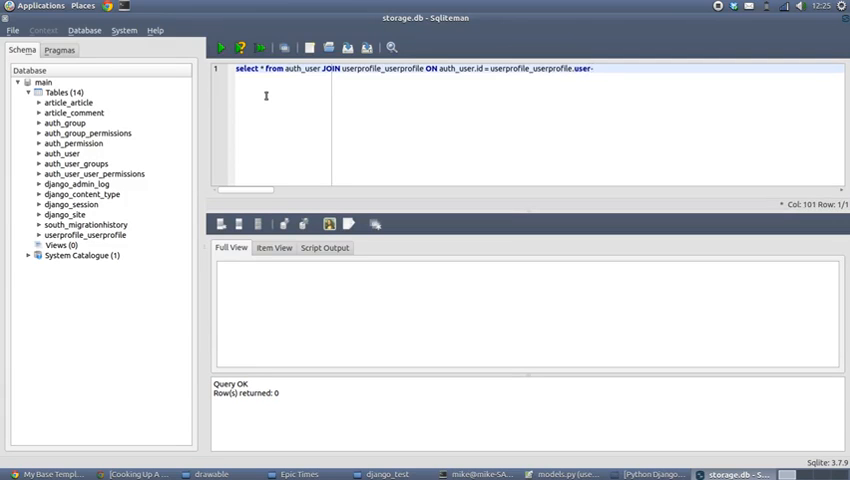
{"action": "type", "text": "_id;"}
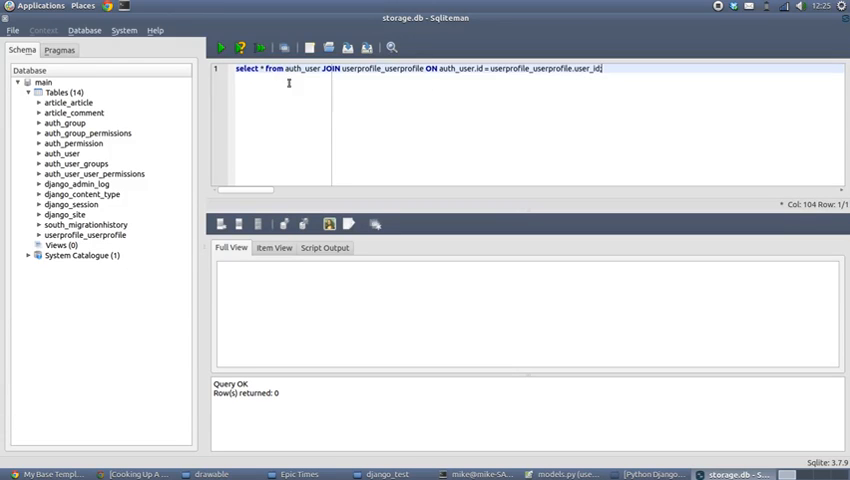
{"action": "mouse_move", "coordinate": [222, 50]}
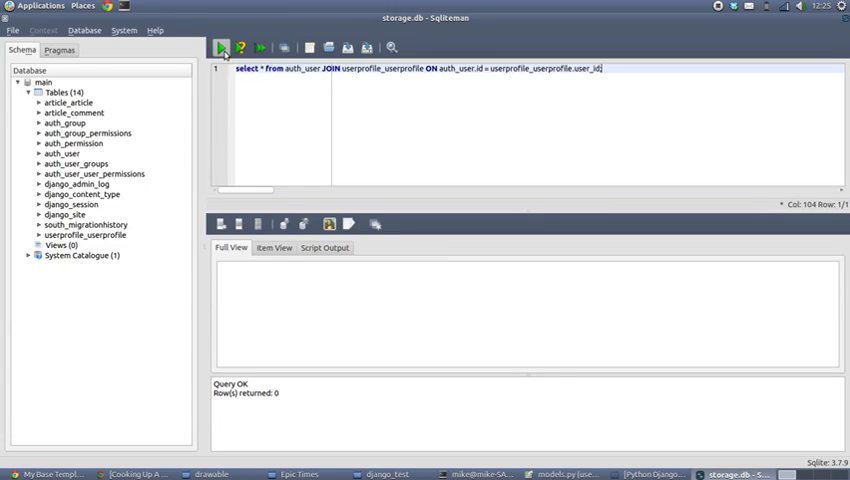
Execute the join query and scroll the results showing mike, cheese and hamster with profile rows.
{"action": "left_click", "coordinate": [222, 50]}
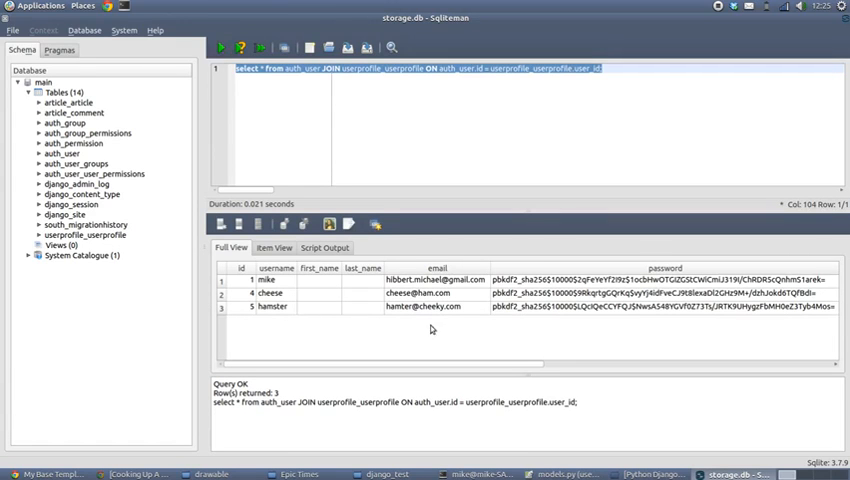
{"action": "scroll", "scroll_direction": "right", "scroll_amount": 3}
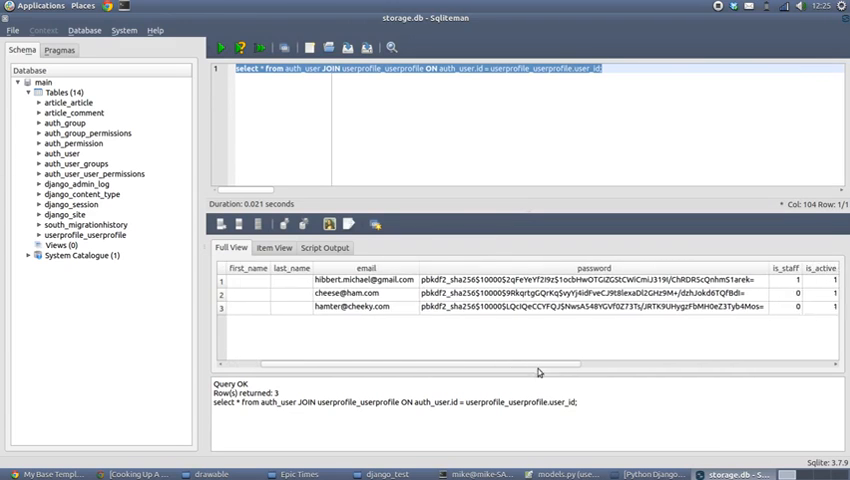
{"action": "scroll", "scroll_direction": "right", "scroll_amount": 3}
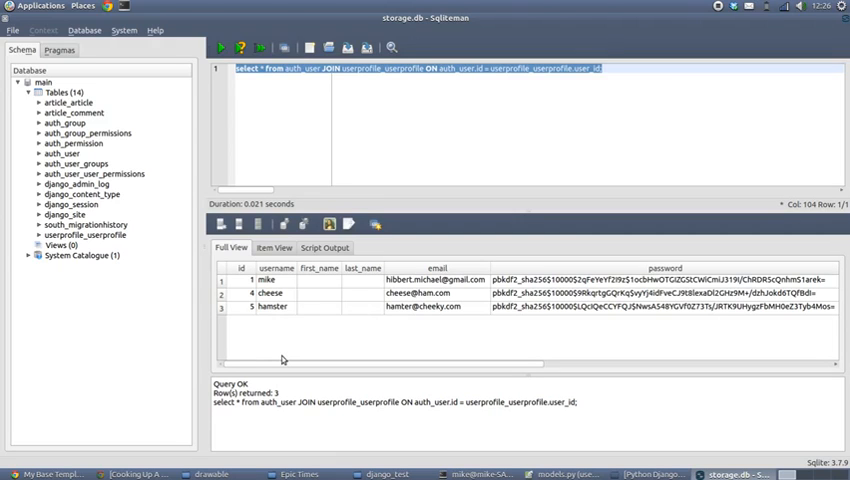
{"action": "mouse_move", "coordinate": [62, 154]}
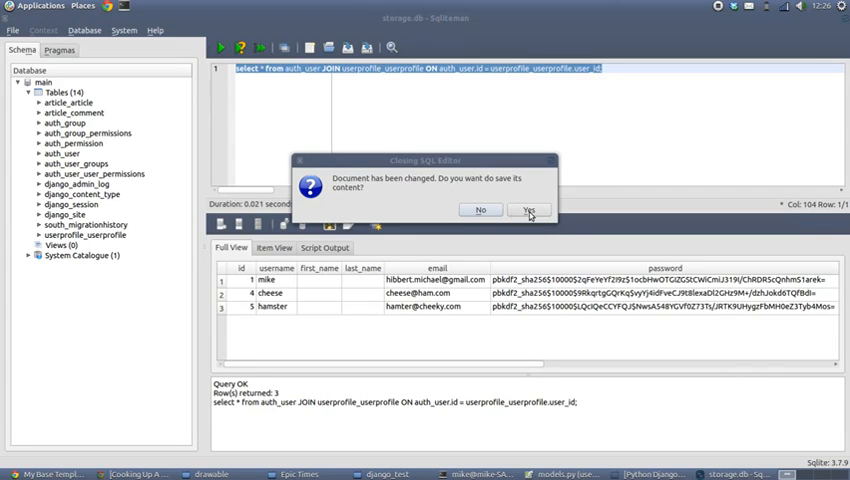
Answer the 'Document has been changed' prompt to close SQLiteman, returning to Chrome's success page.
{"action": "left_click", "coordinate": [526, 208]}
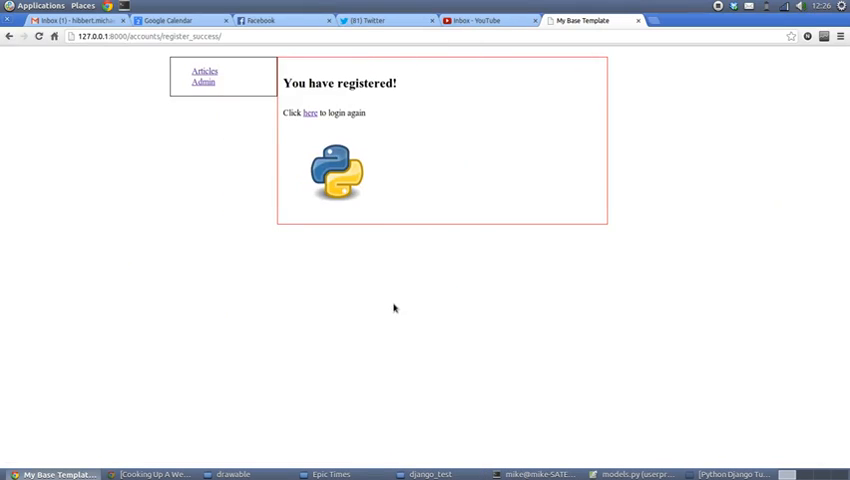
{"action": "mouse_move", "coordinate": [400, 308]}
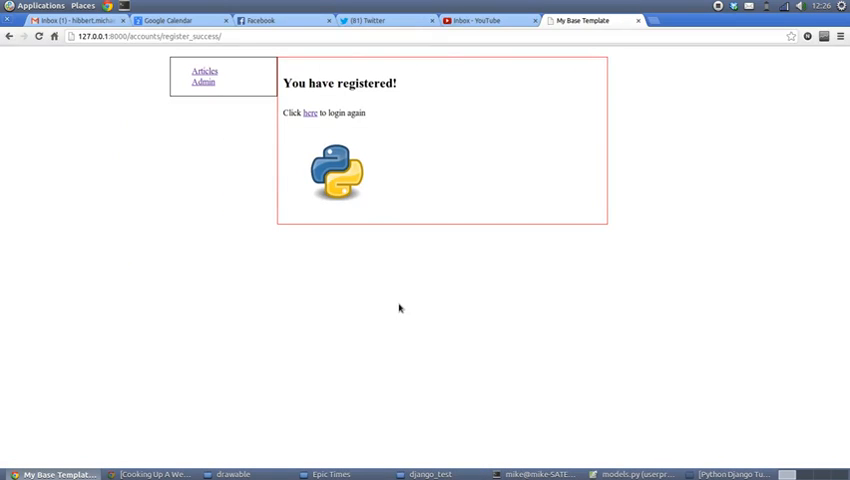